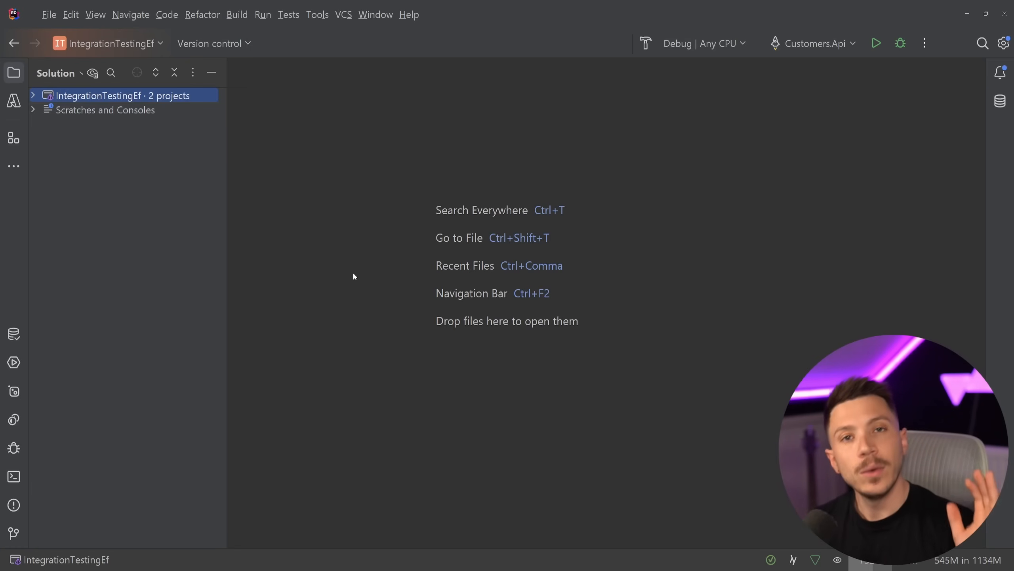
mouse_move(349, 216)
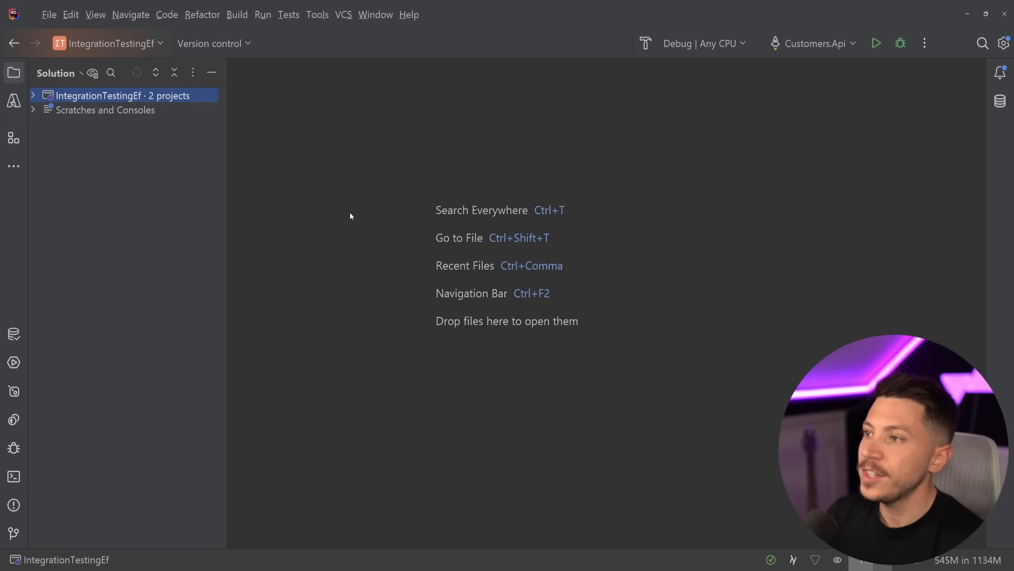
mouse_move(323, 213)
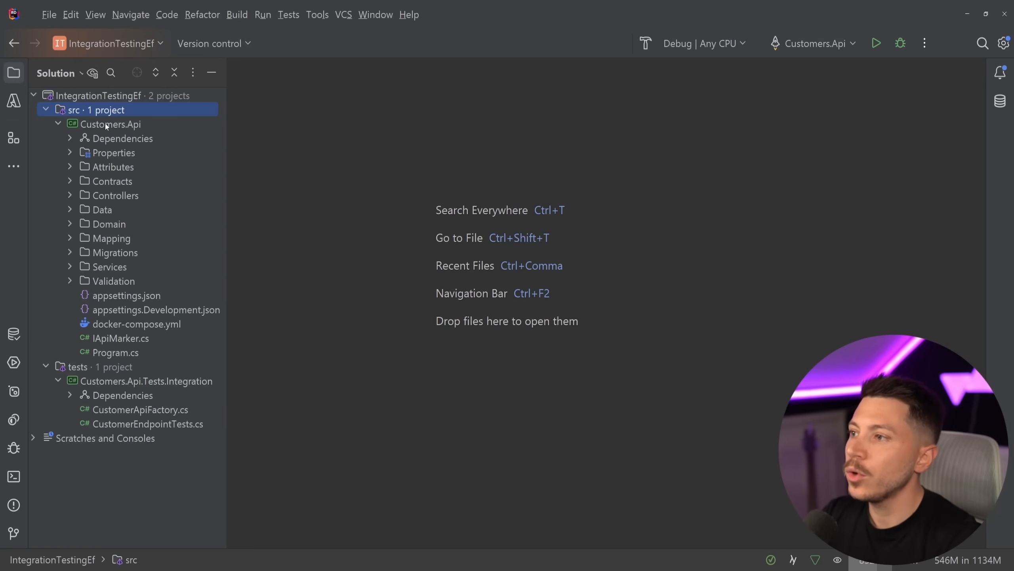
Run Customers.Api and send the create-customer POST request from Insomnia.
click(110, 124)
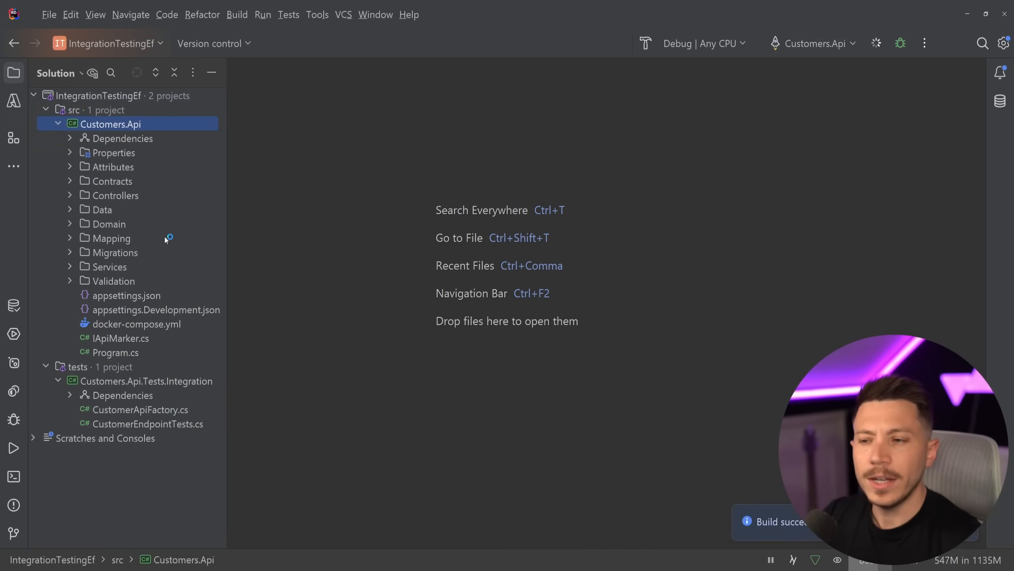
click(875, 44)
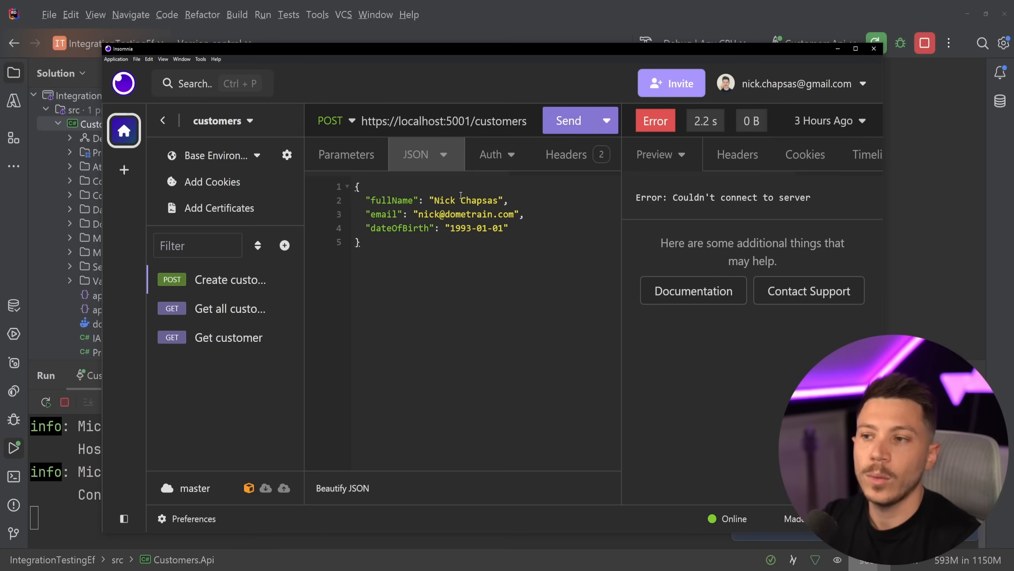
click(568, 120)
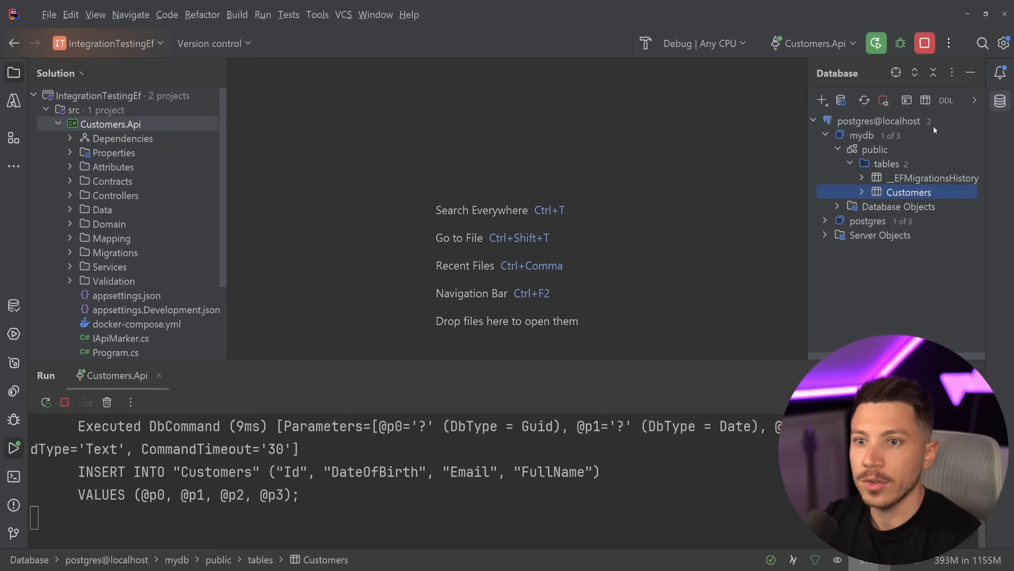
View the stored Nick Chapsas row in Customers, stop the API and close the database views.
double_click(909, 192)
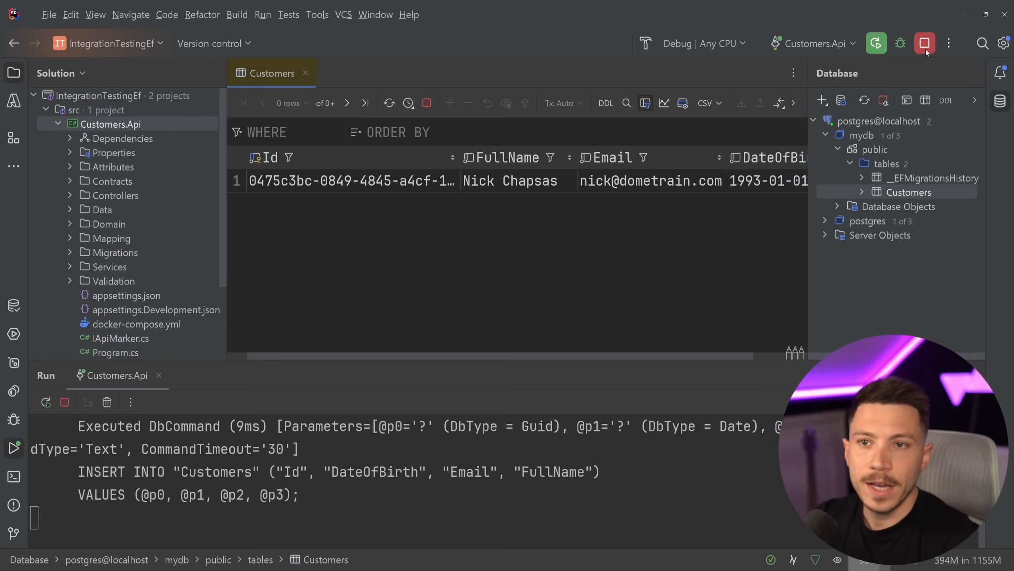
click(925, 43)
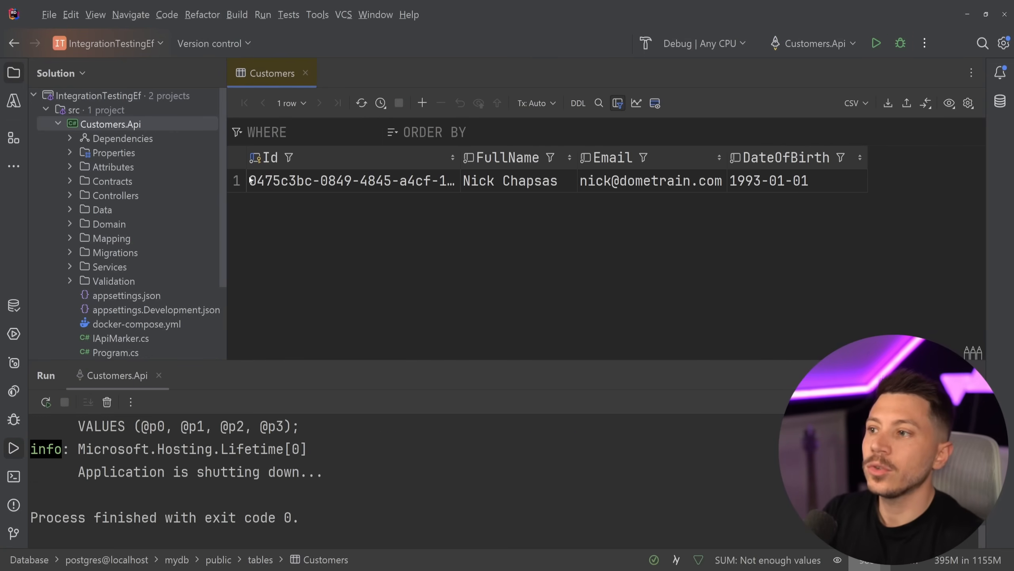
click(364, 103)
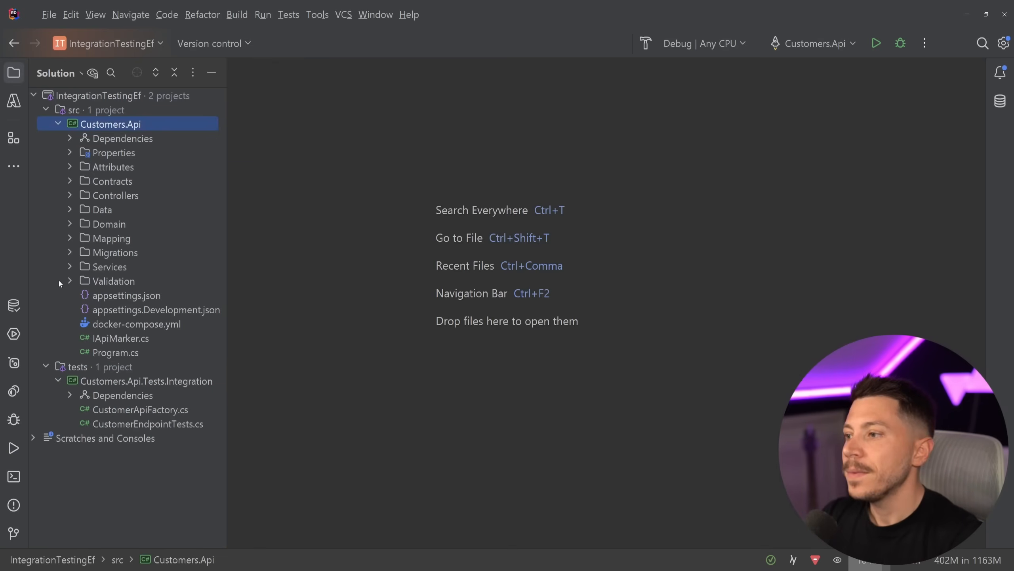
Review CustomerService.cs and the AddDbContext UseNpgsql registration in Program.cs.
double_click(145, 280)
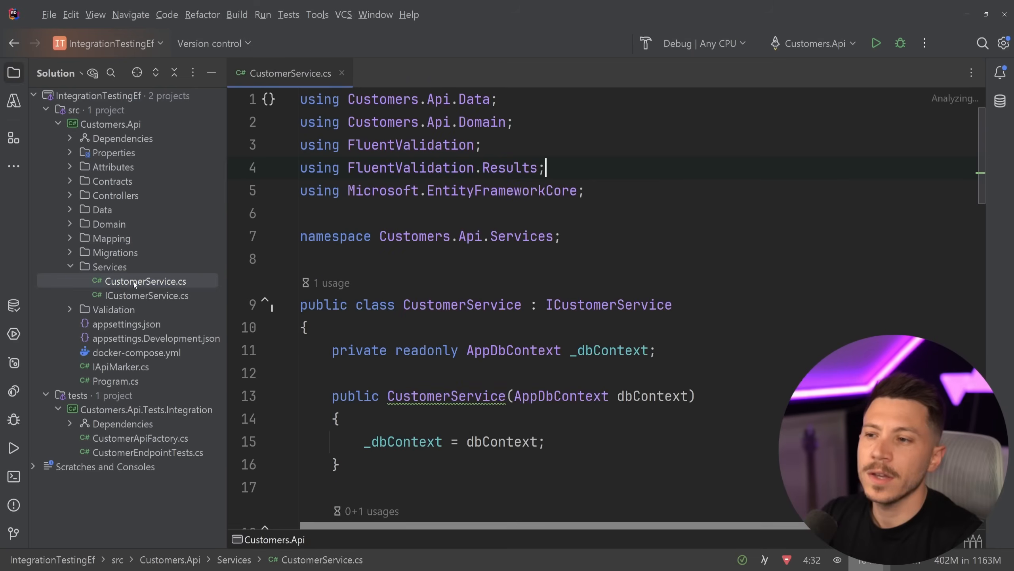
scroll(down, 3)
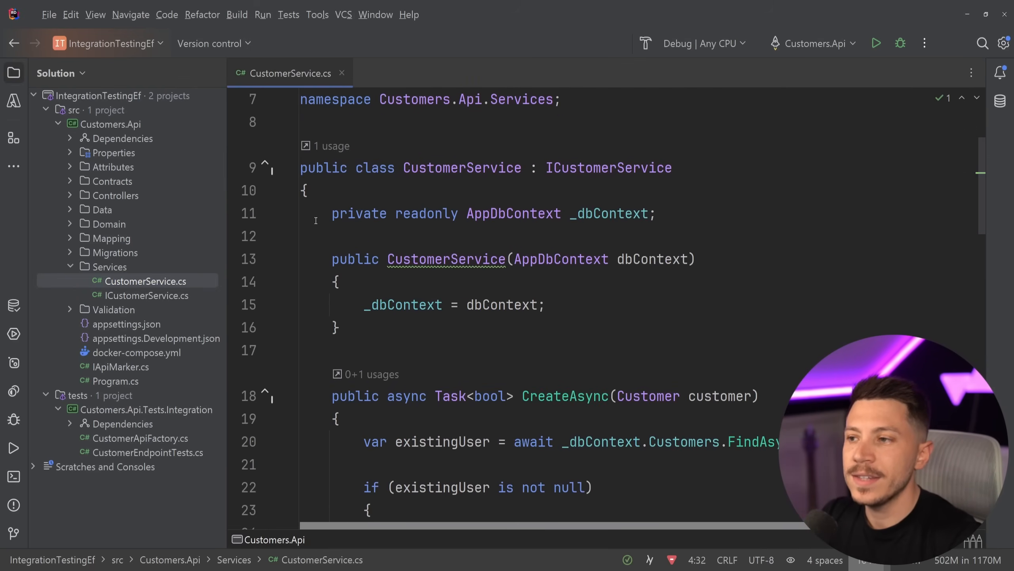
click(445, 326)
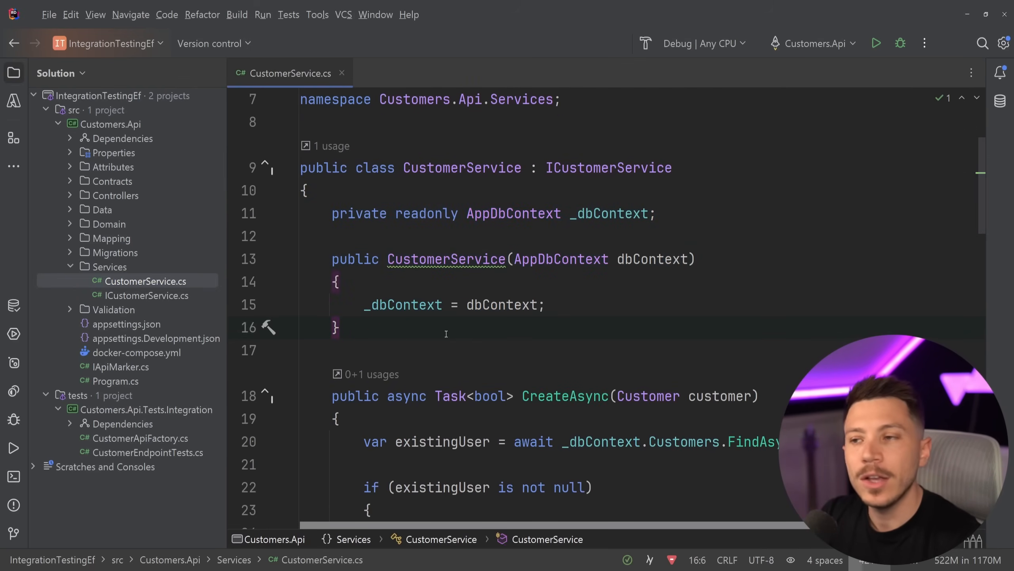
scroll(down, 3)
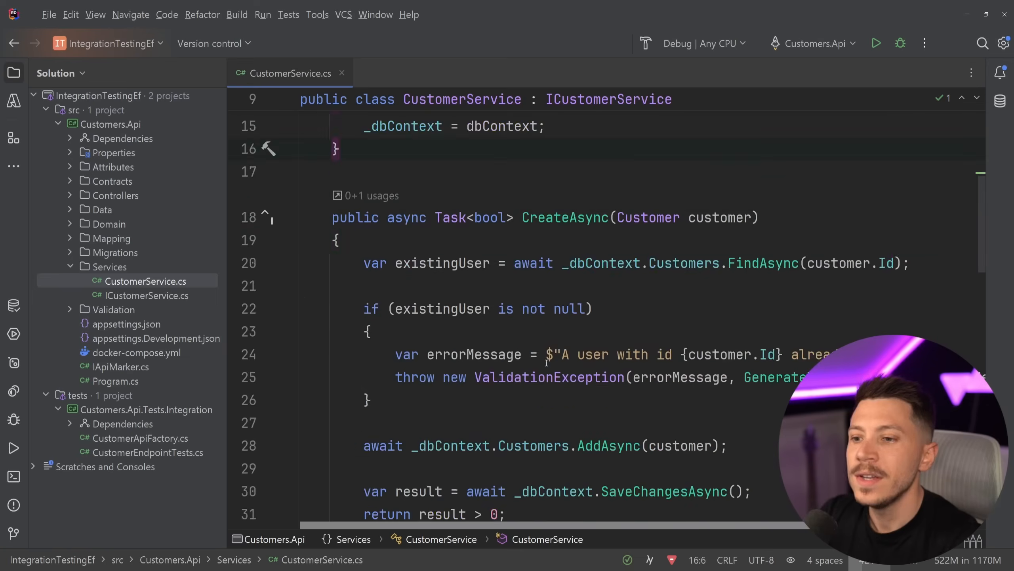
scroll(down, 3)
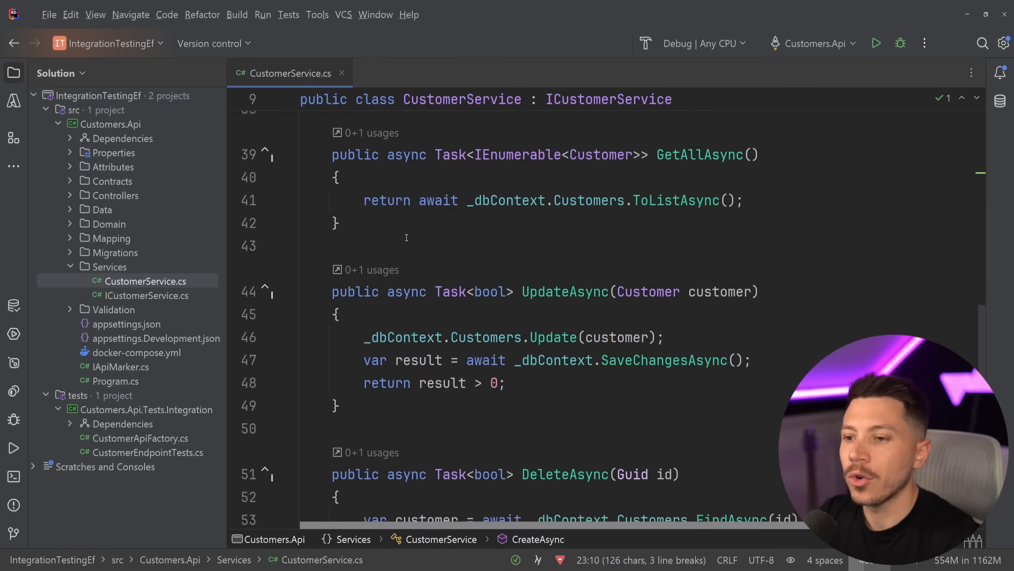
scroll(up, 3)
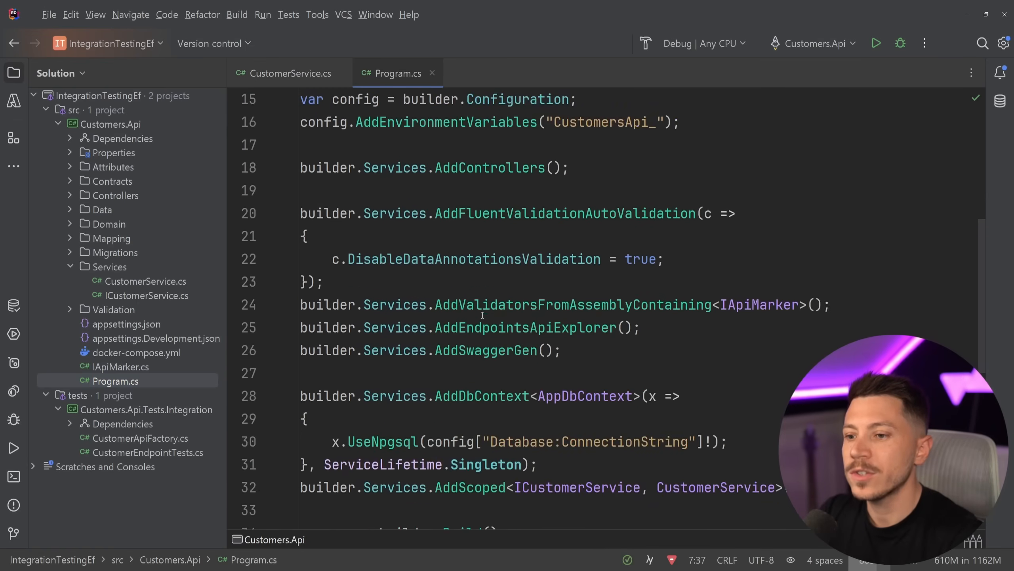
scroll(down, 3)
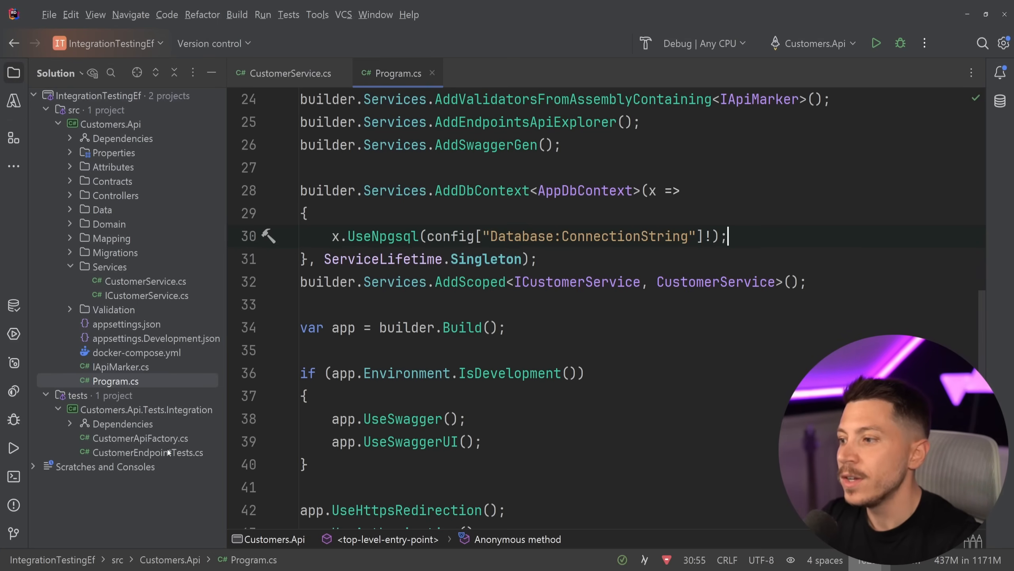
Review CustomerEndpointTests.cs with its _client and _dbContext taken from the apiFactory fixture.
click(147, 453)
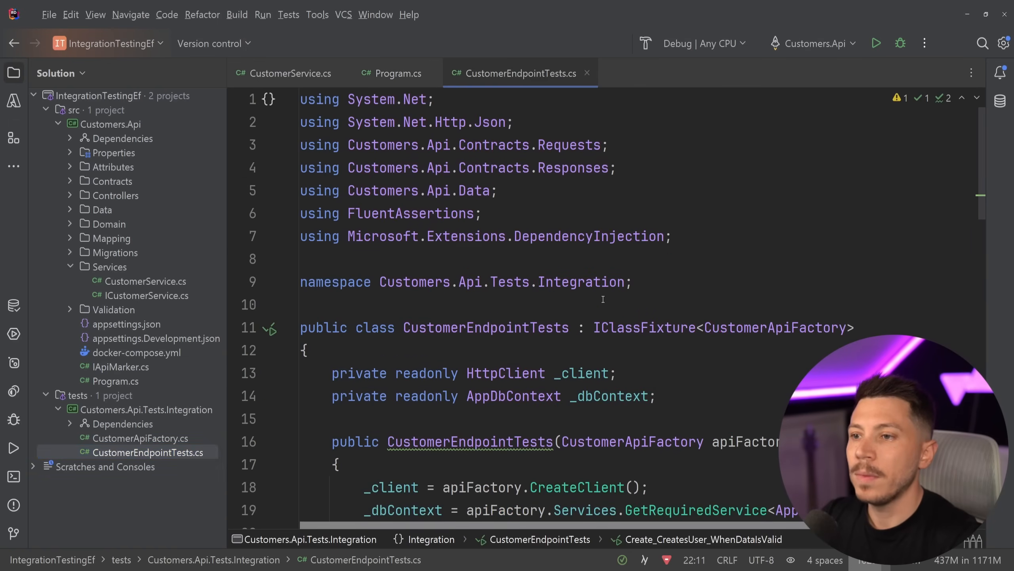
scroll(down, 3)
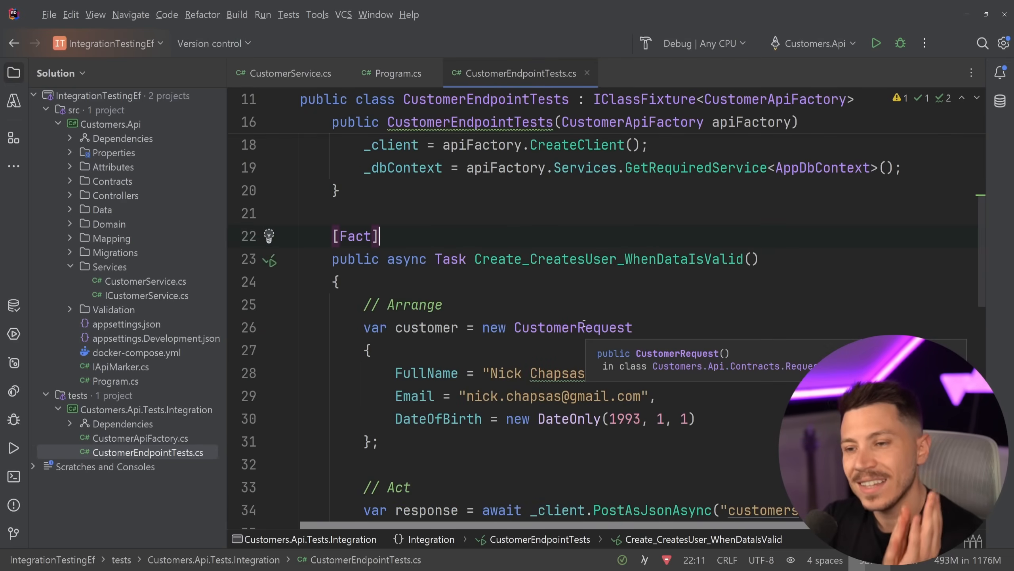
scroll(down, 3)
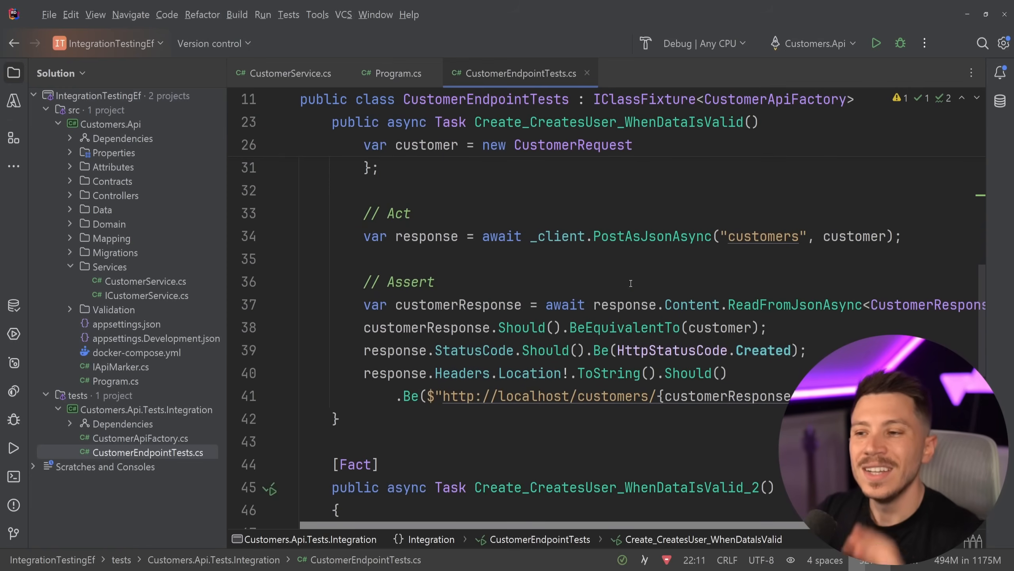
scroll(up, 3)
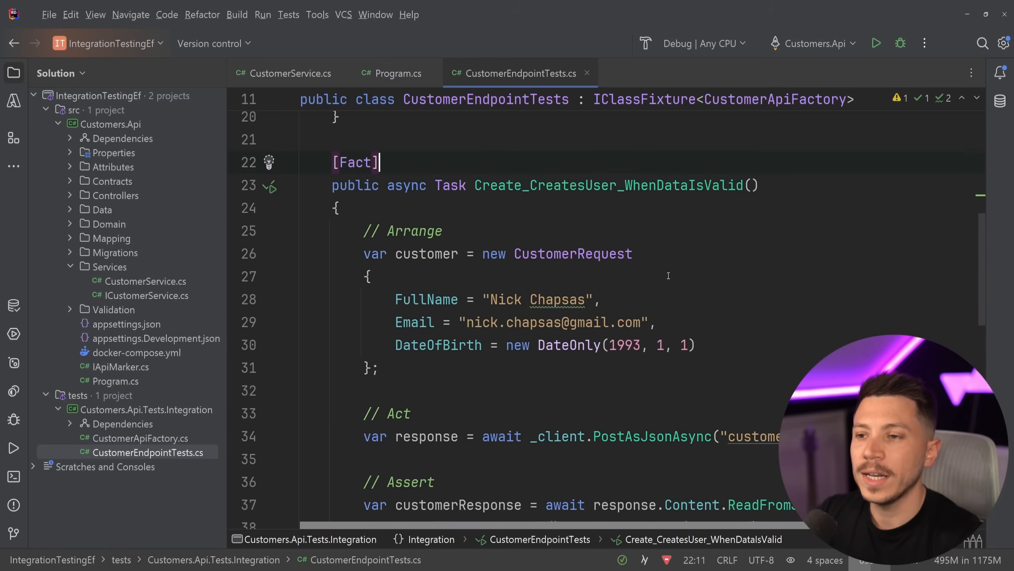
scroll(down, 3)
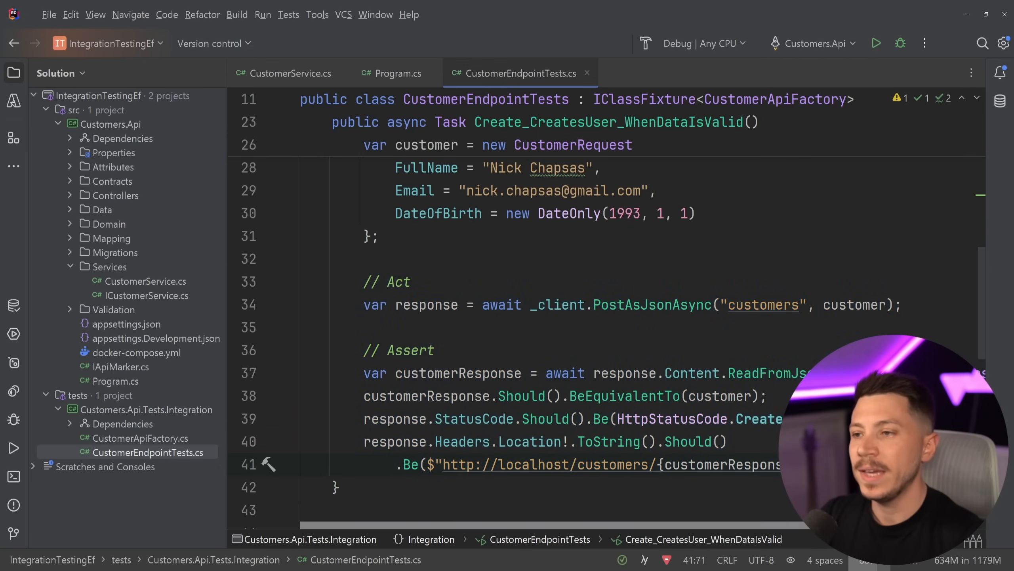
Compare CustomerApiFactory with the tests' customerInDb database assertions.
click(139, 438)
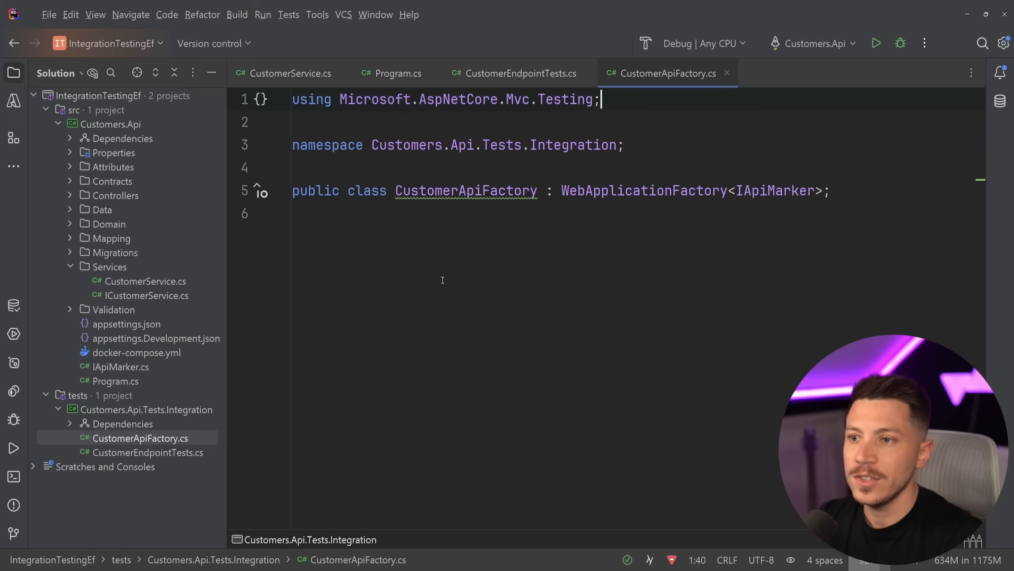
click(517, 72)
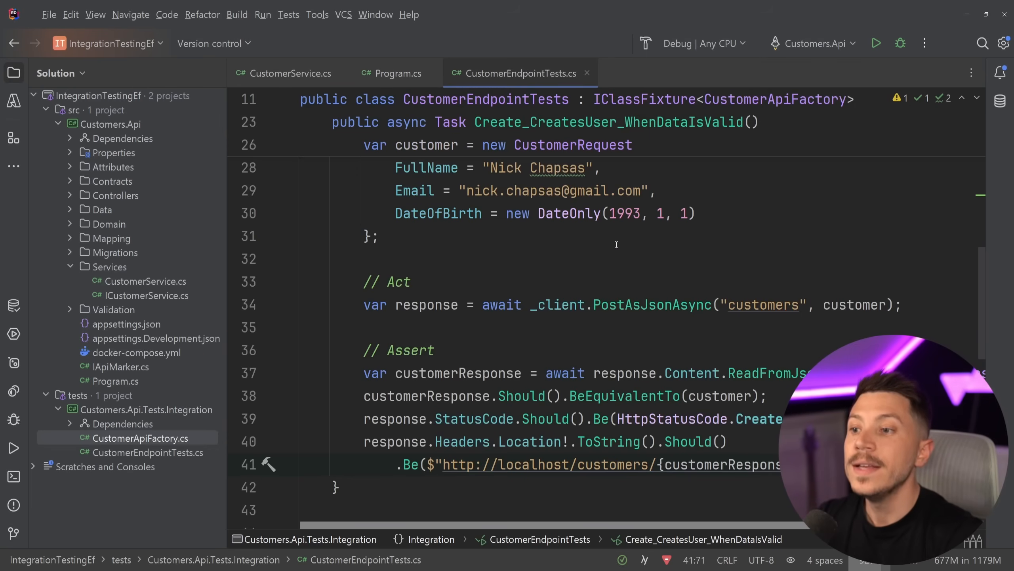
scroll(down, 3)
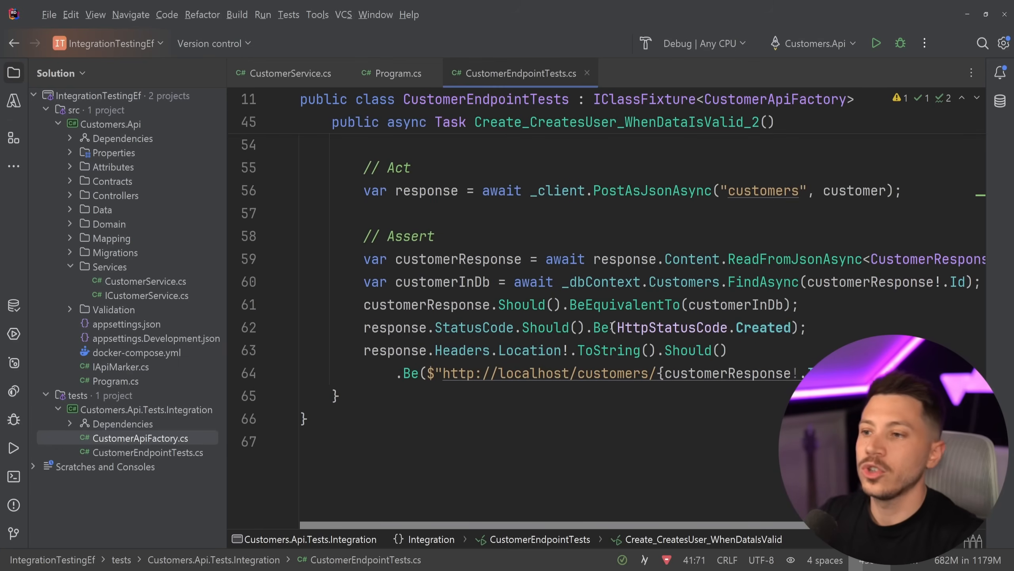
double_click(443, 281)
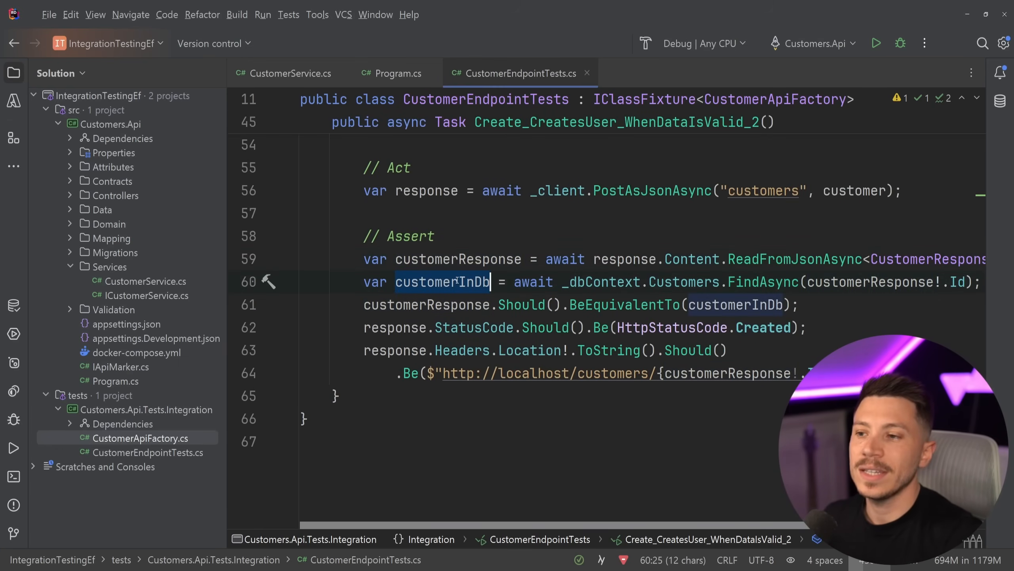
mouse_move(442, 281)
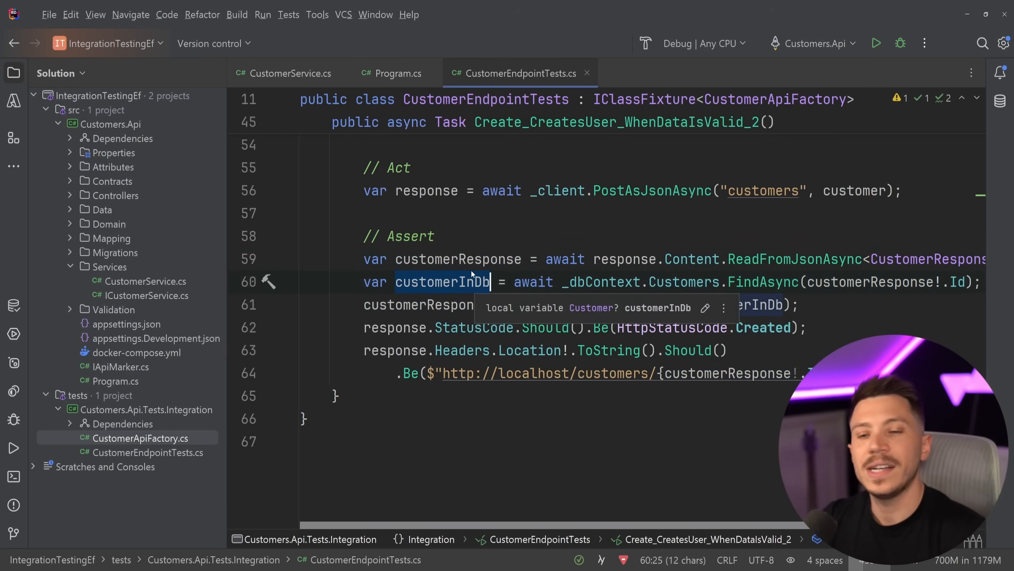
scroll(up, 3)
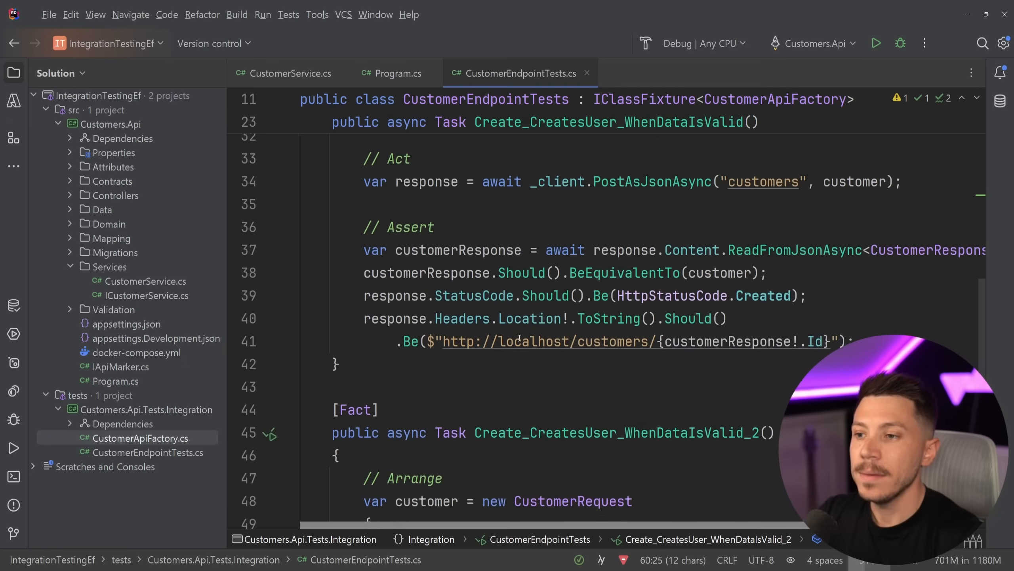
scroll(up, 3)
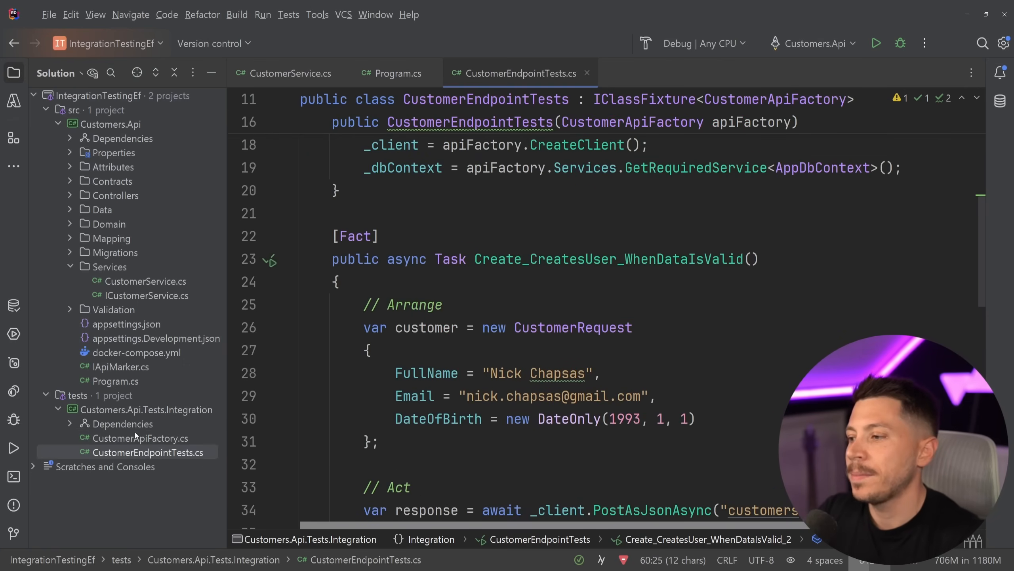
Override ConfigureWebHost in CustomerApiFactory and add builder.ConfigureTestServices(x => { }).
click(143, 438)
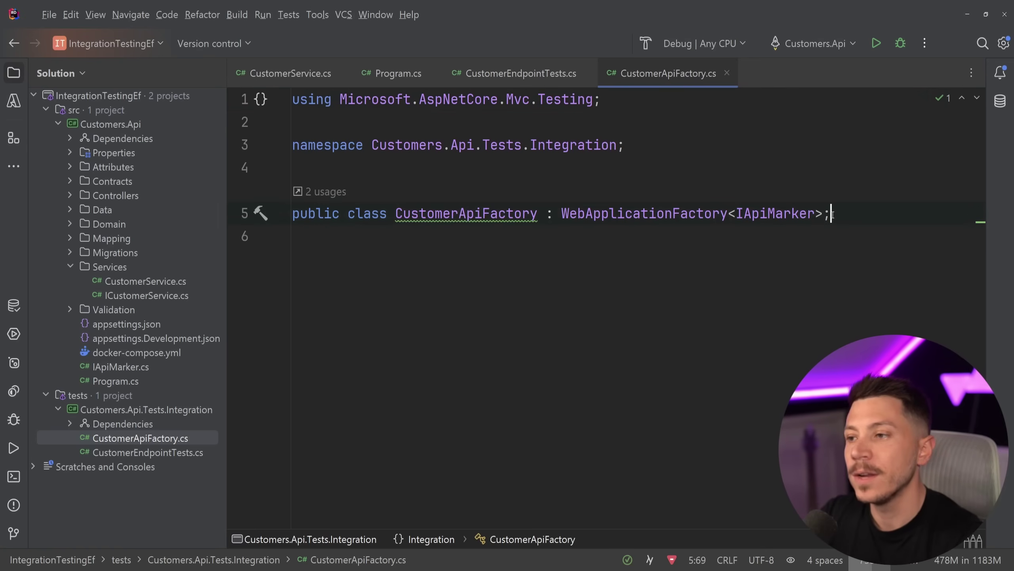
text(override Confi)
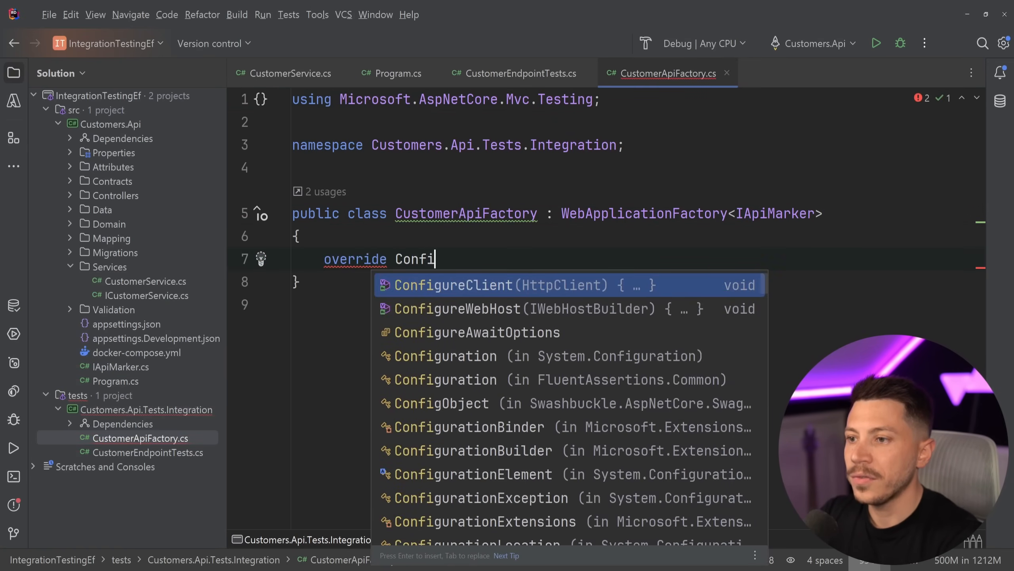
click(457, 309)
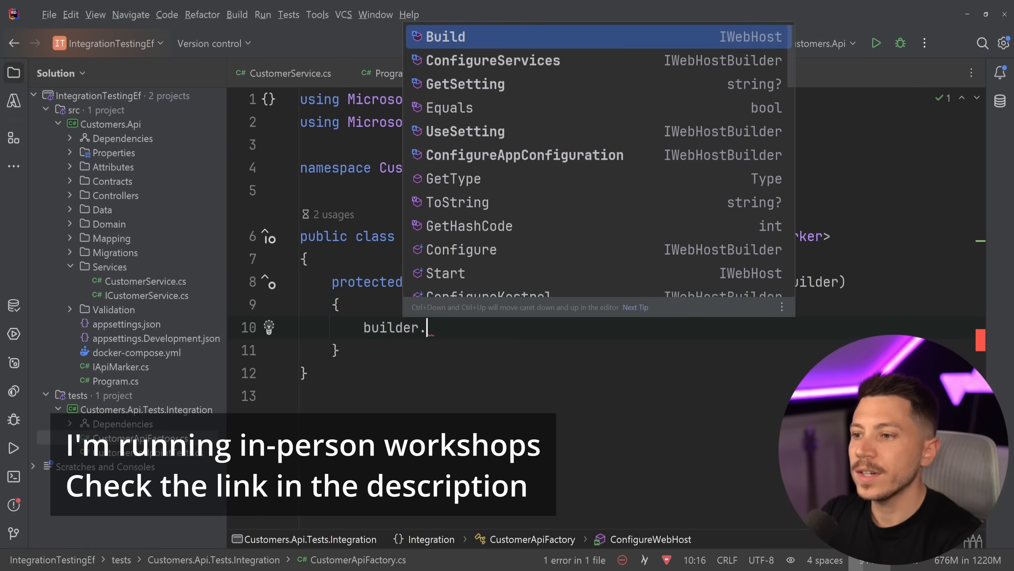
text(ConfigureTestServices(x =>)
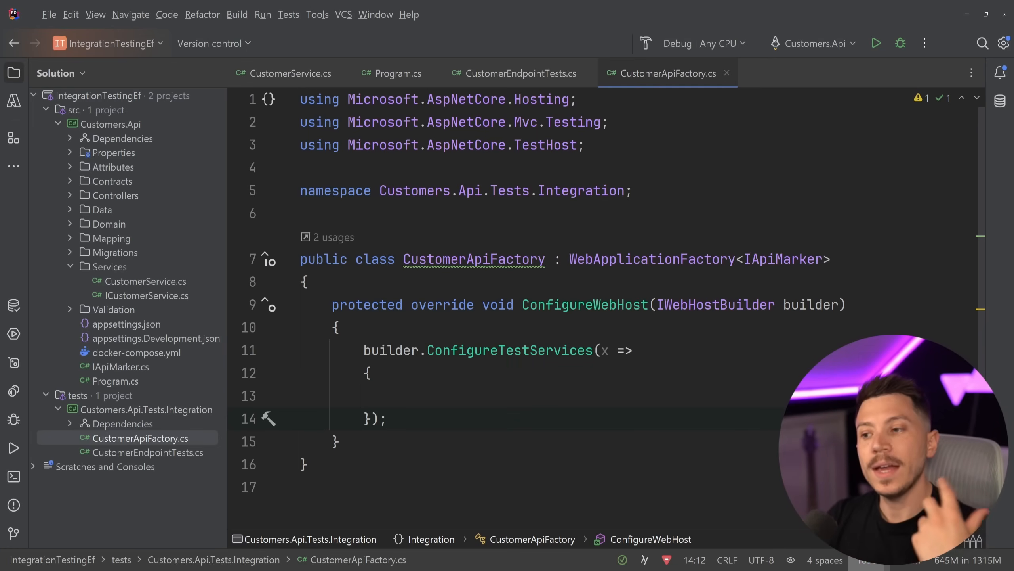
right_click(118, 424)
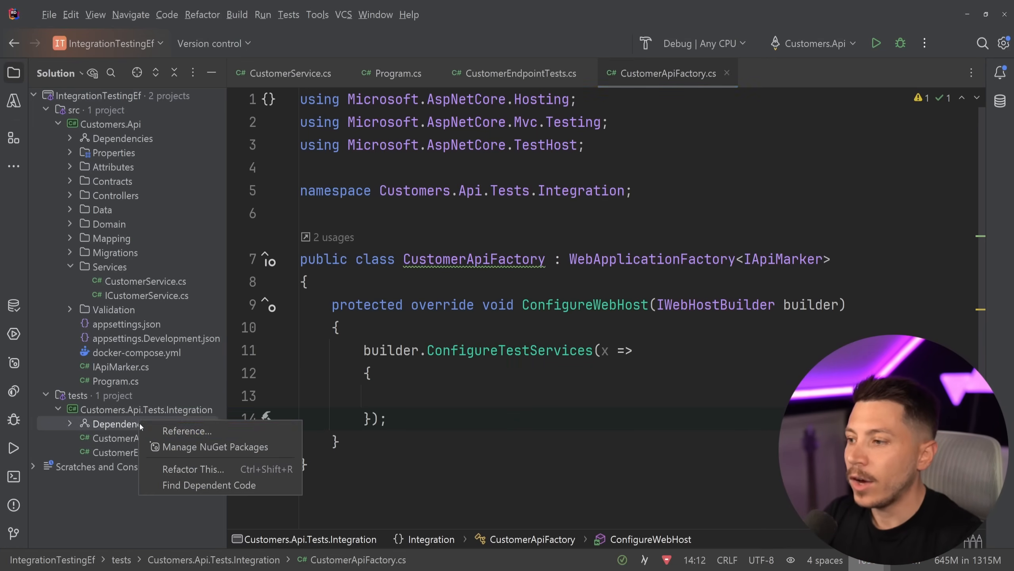
click(216, 446)
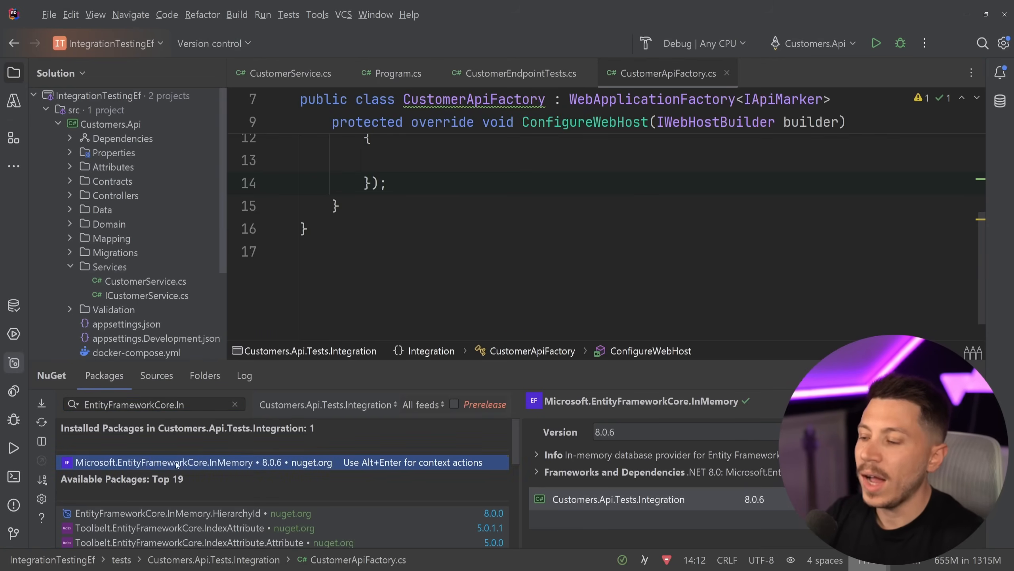
mouse_move(227, 477)
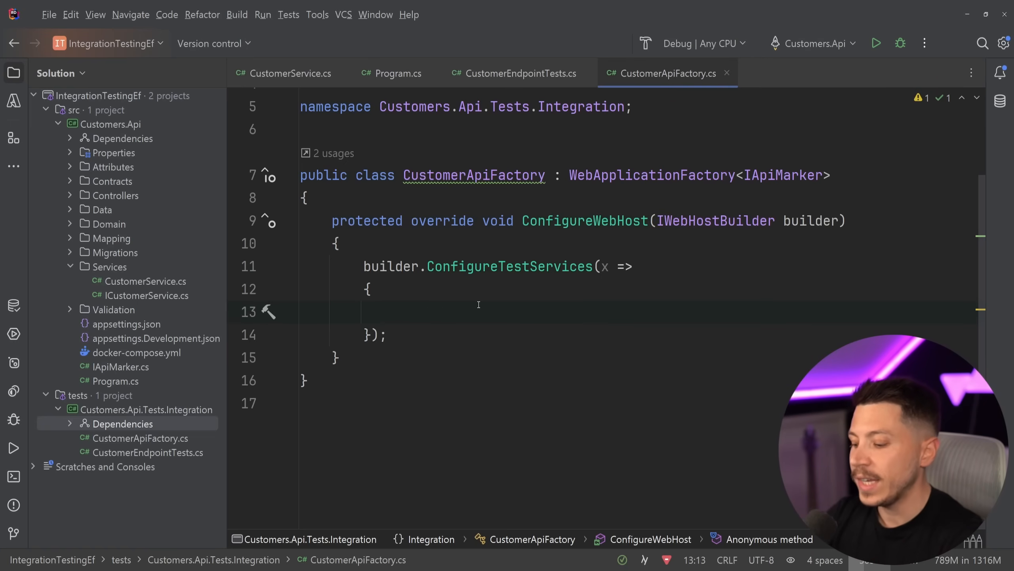
Remove the registered DbContextOptions<AppDbContext> service via x.Remove(x.Single(...)).
text(x.Remove)
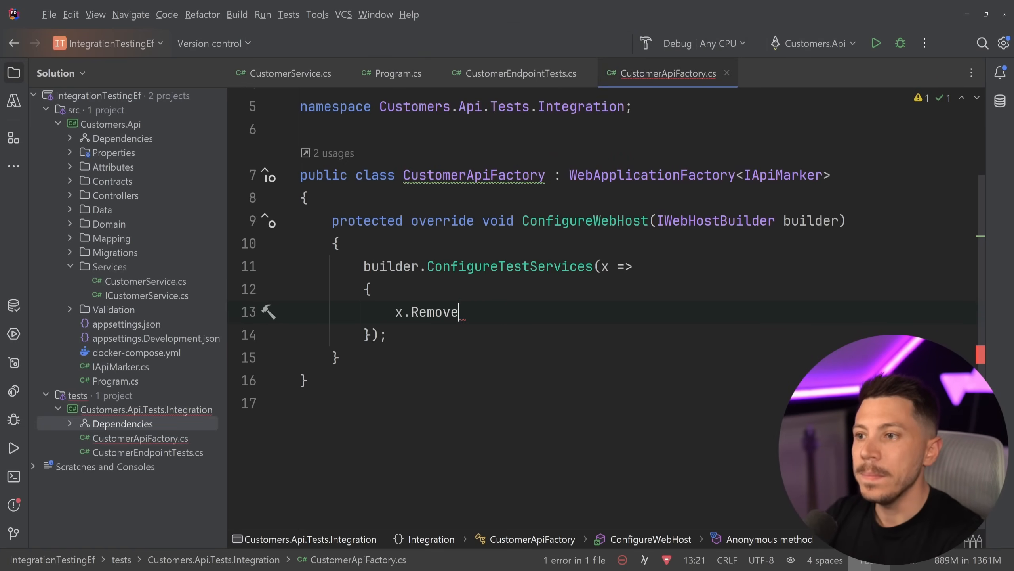
text(())
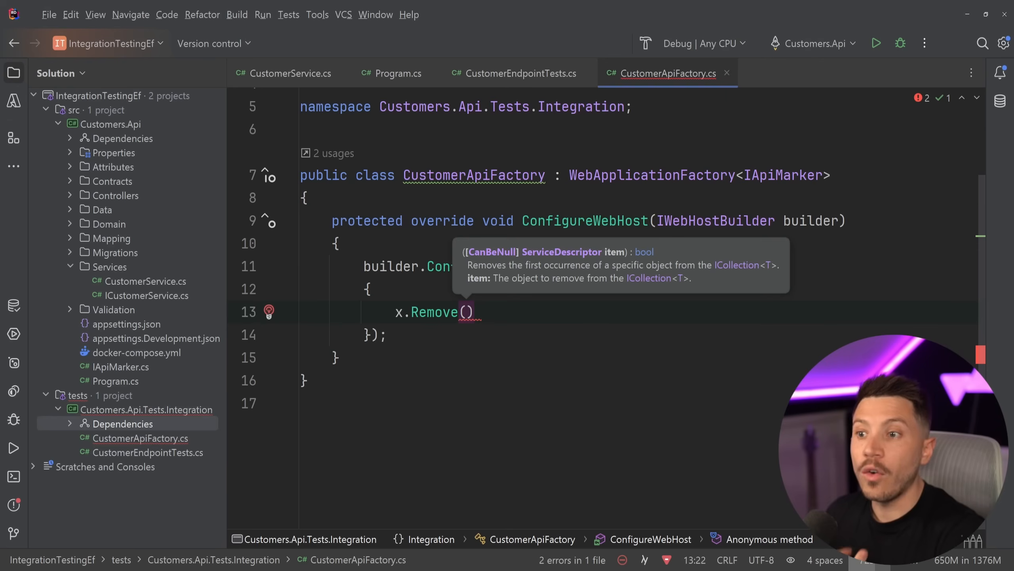
text(x.Single(a =)
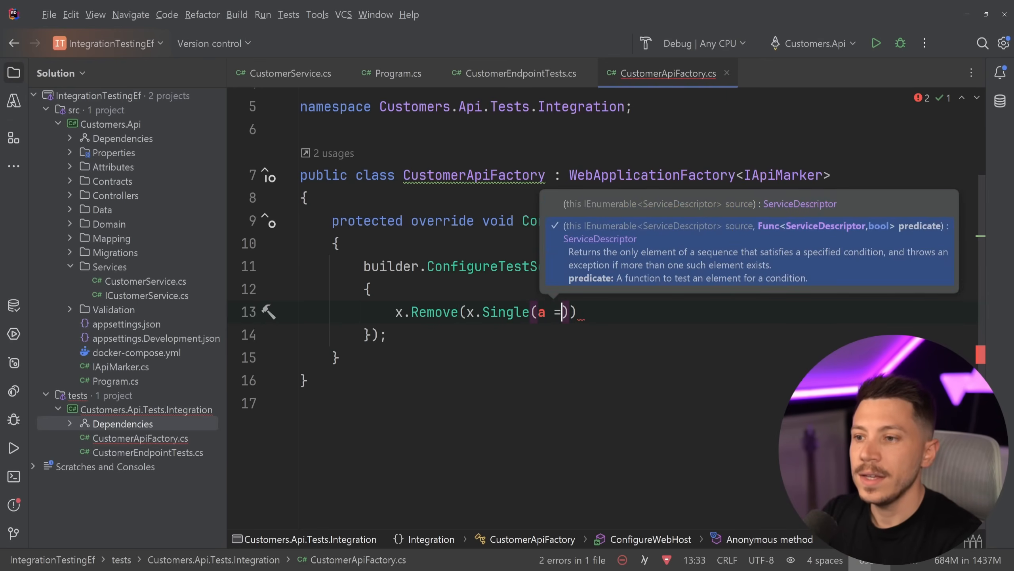
text(> a.ServiceType)
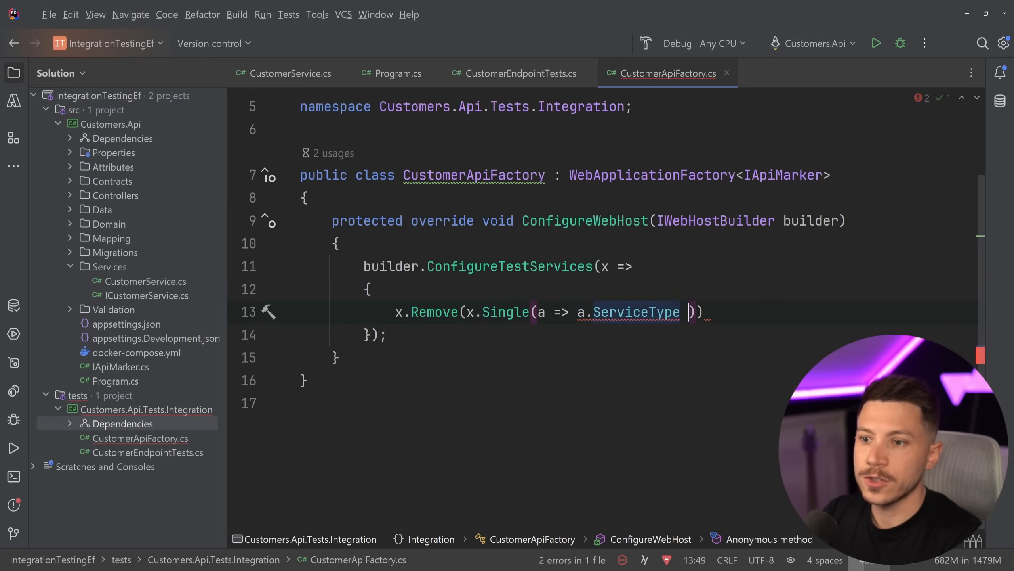
text(== typeof()
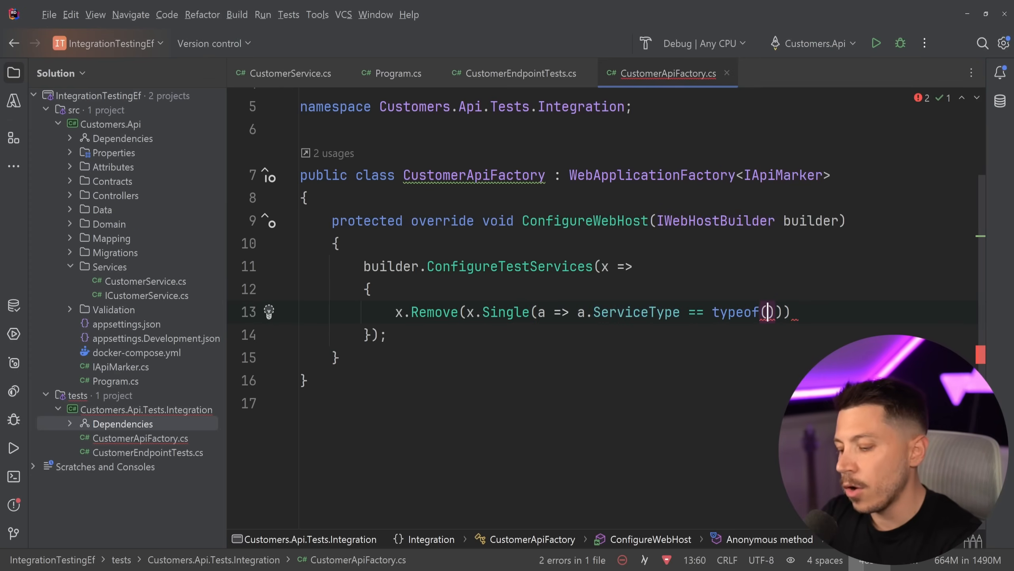
text(DbContextOptions<AppDbContext>)
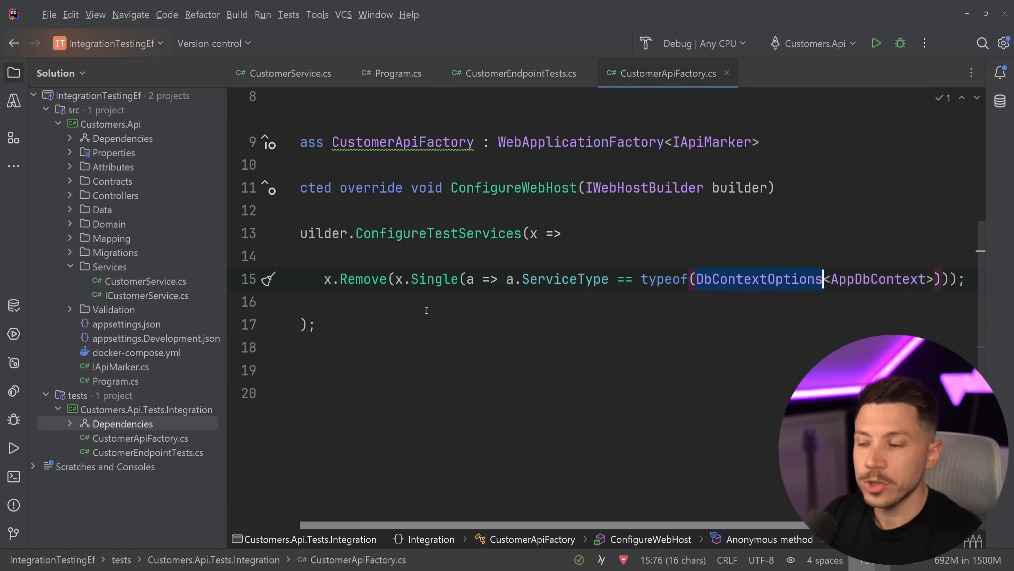
Re-add AppDbContext with x.AddDbContext<AppDbContext>(a => ...) and run the endpoint tests.
text(x.AddDbContext<AppDbContext>()
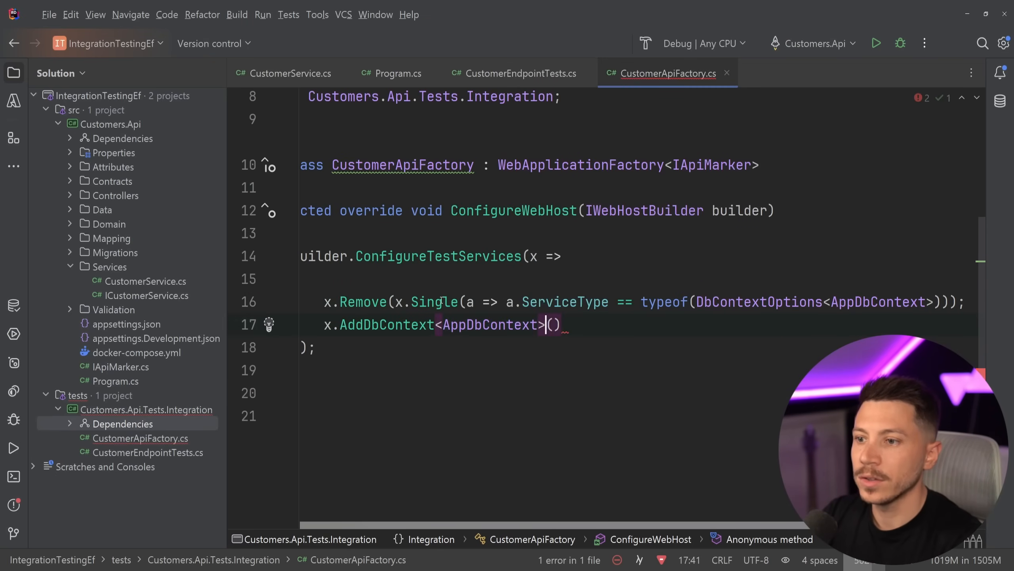
text(a =>)
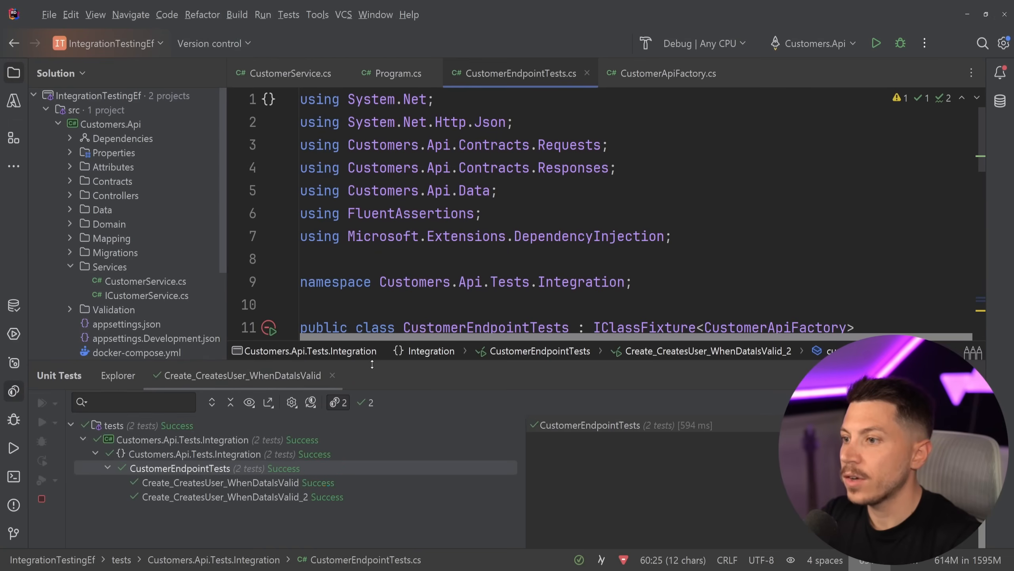
Set breakpoints in the test and CustomerController, then debug Create_CreatesUser_WhenDataIsValid_2.
click(231, 481)
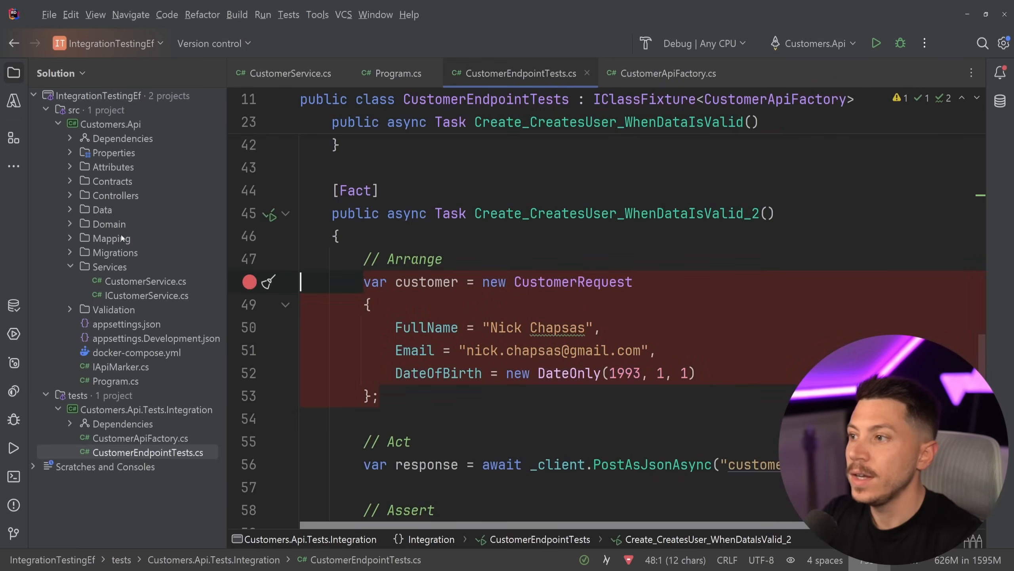
click(153, 209)
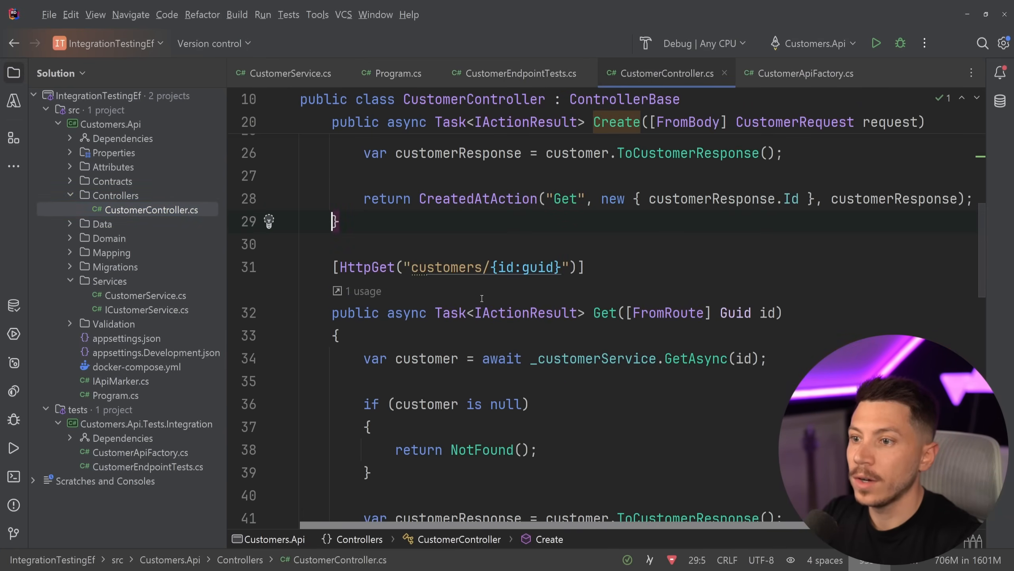
click(514, 73)
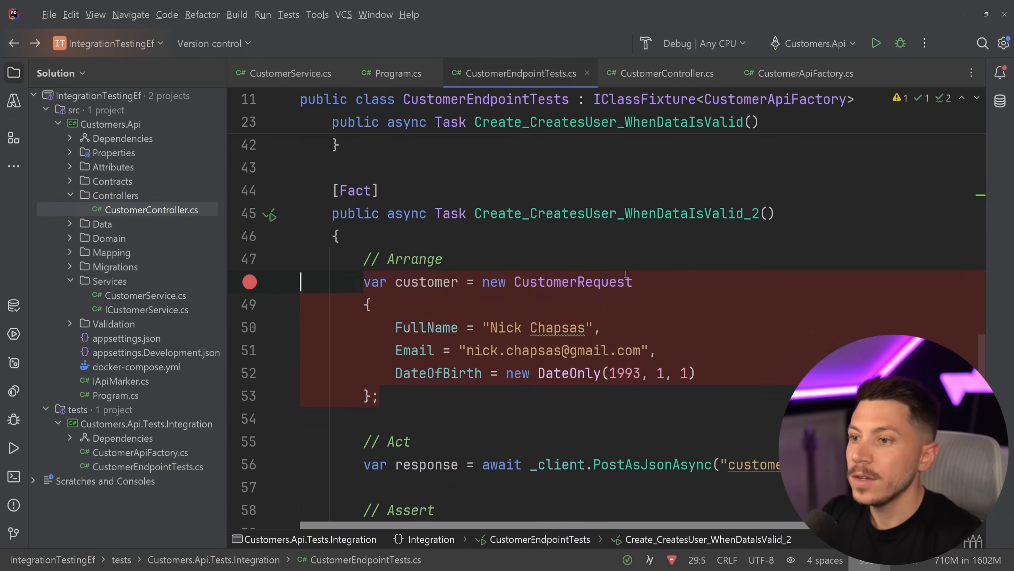
click(269, 214)
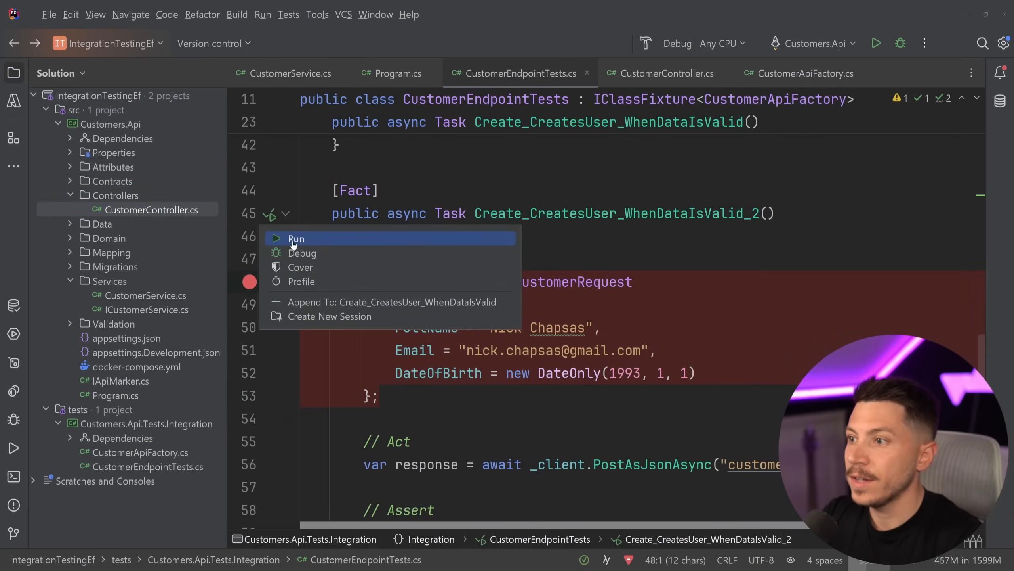
click(295, 239)
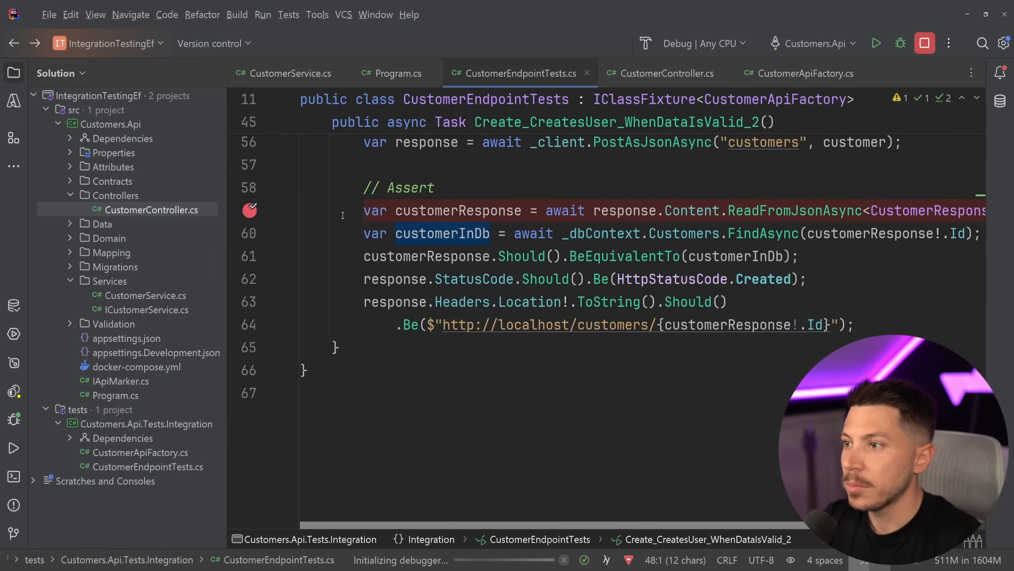
Resume through the Create action and the database assertions, then stop debugging.
click(899, 44)
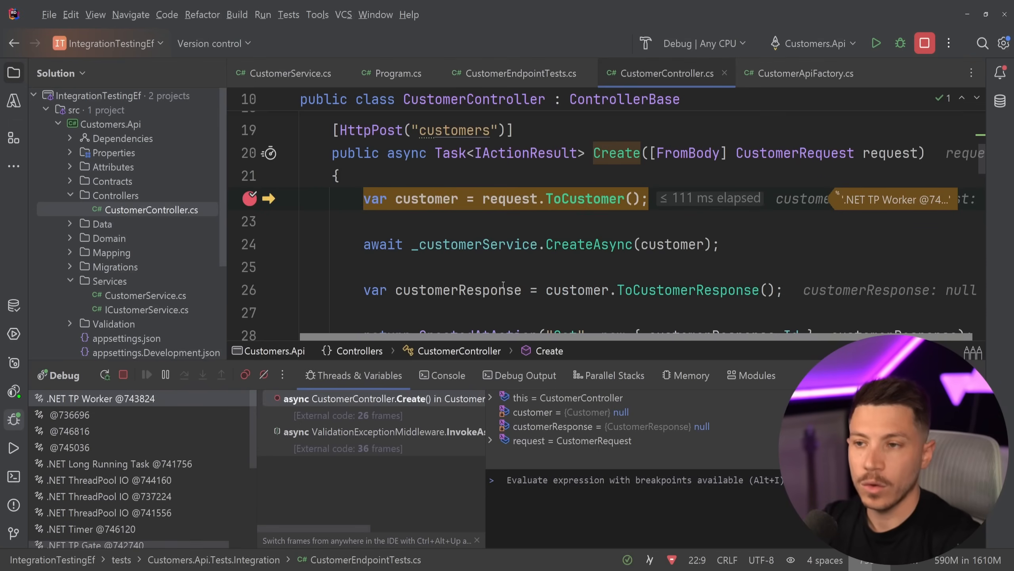
key(F10)
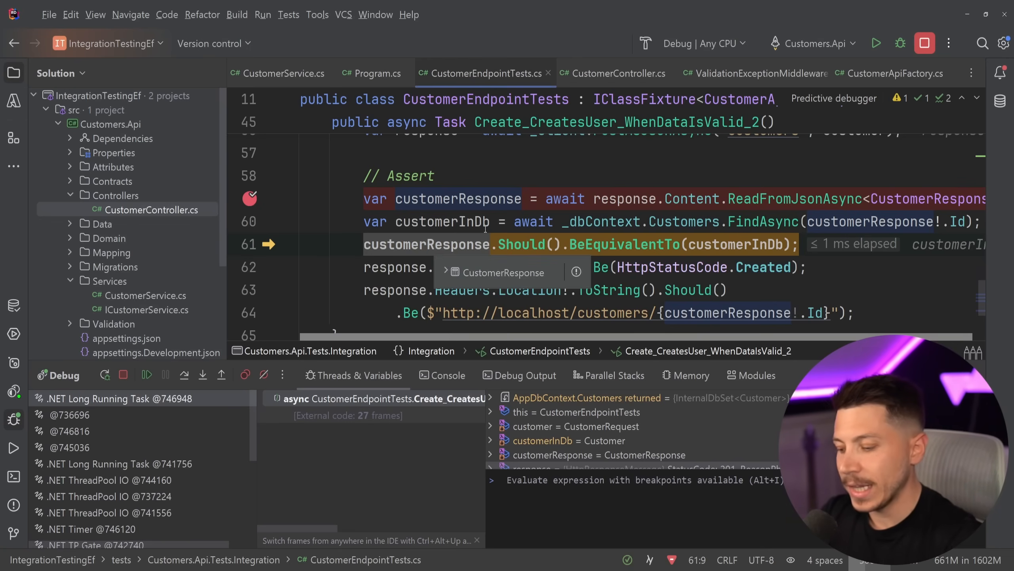
click(925, 43)
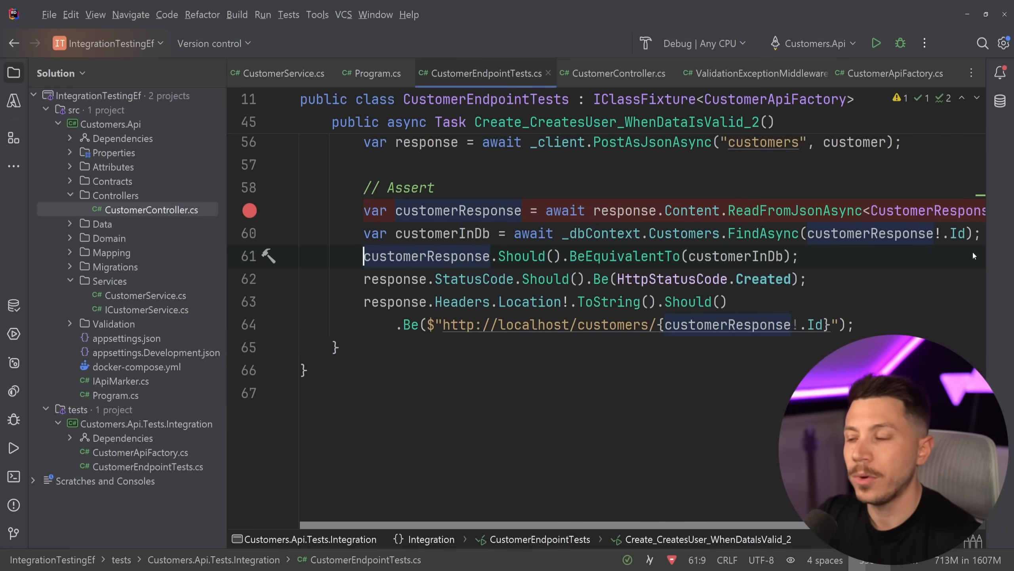
mouse_move(650, 314)
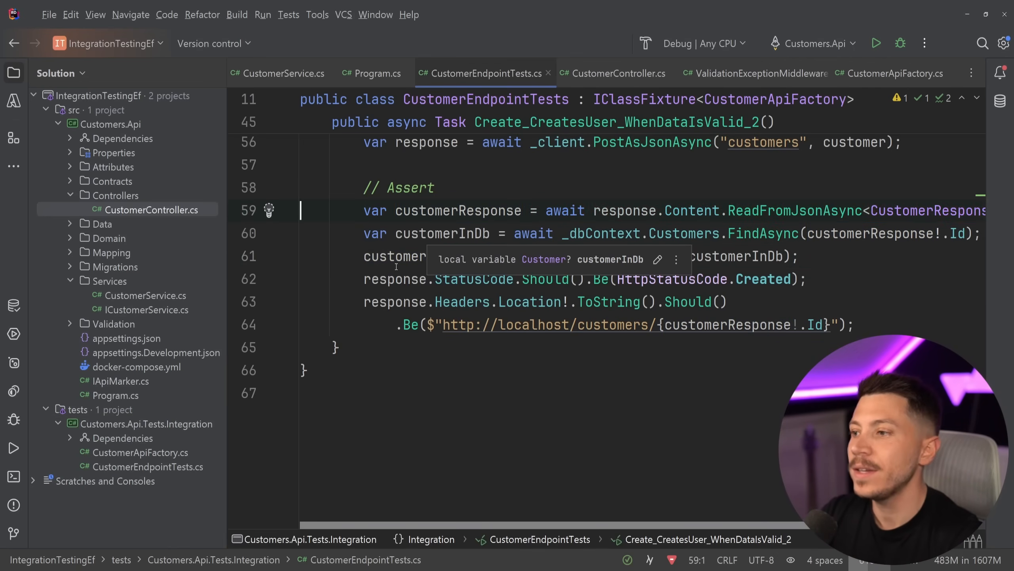
right_click(122, 437)
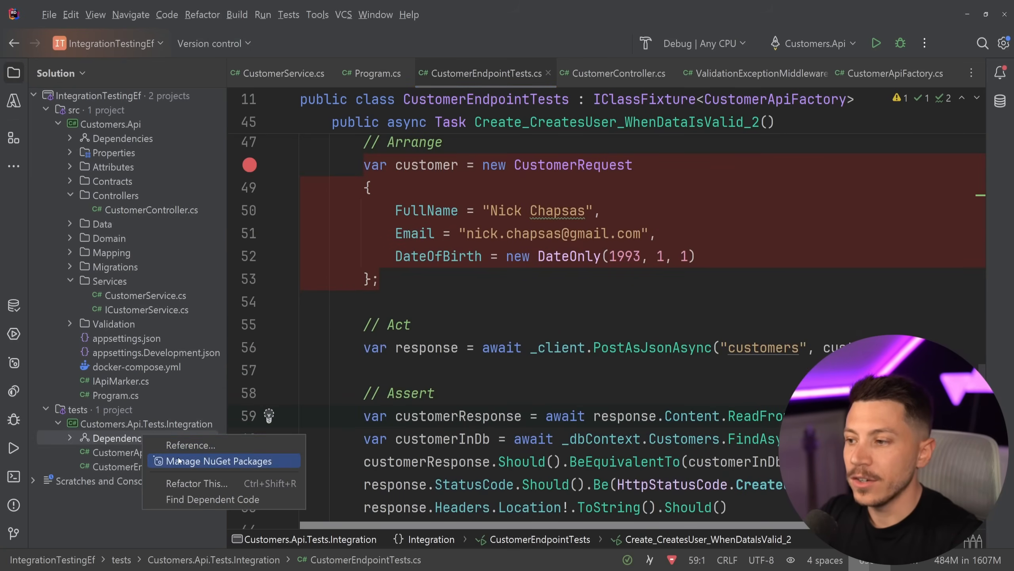
click(219, 460)
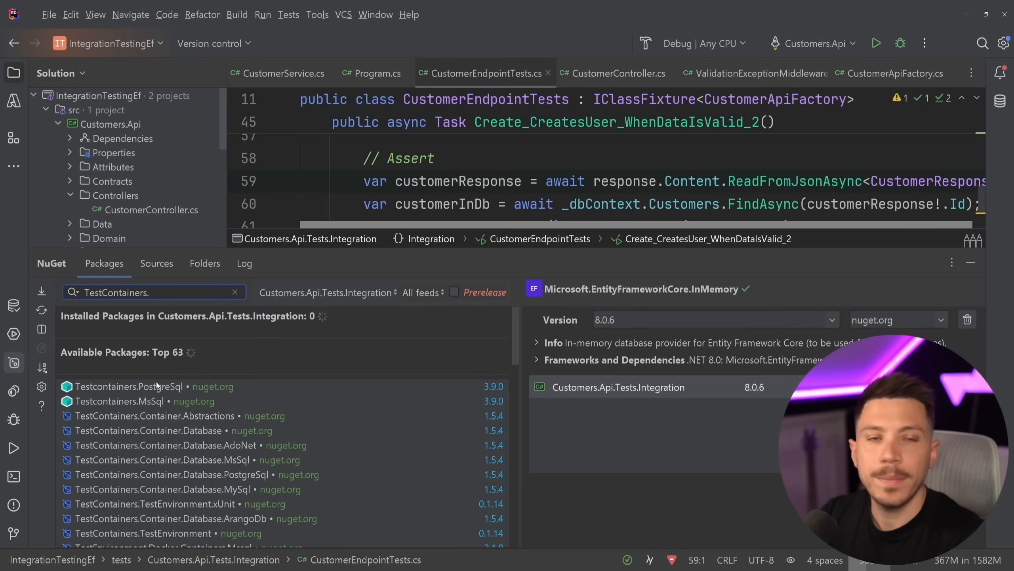
click(126, 386)
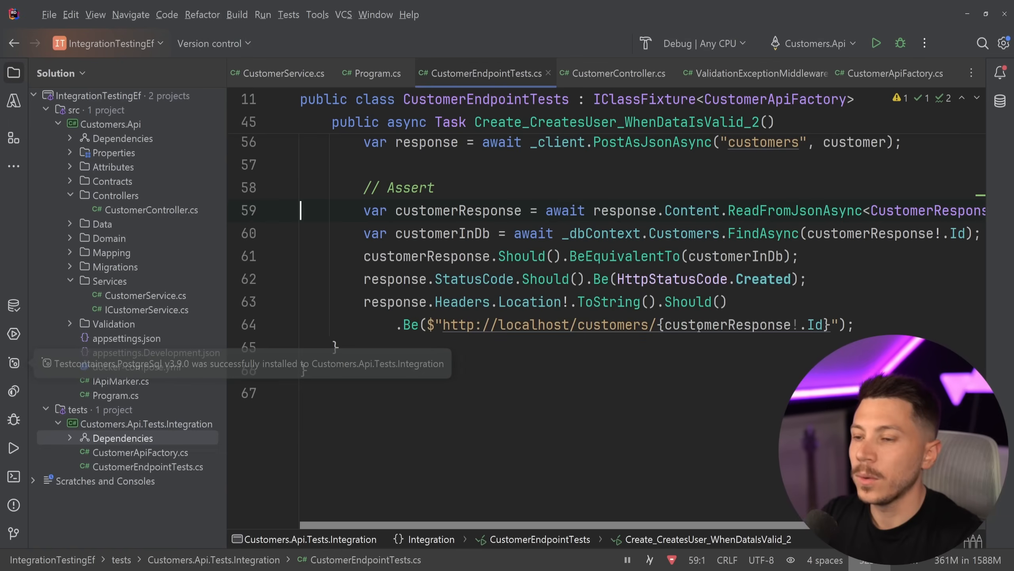
scroll(up, 3)
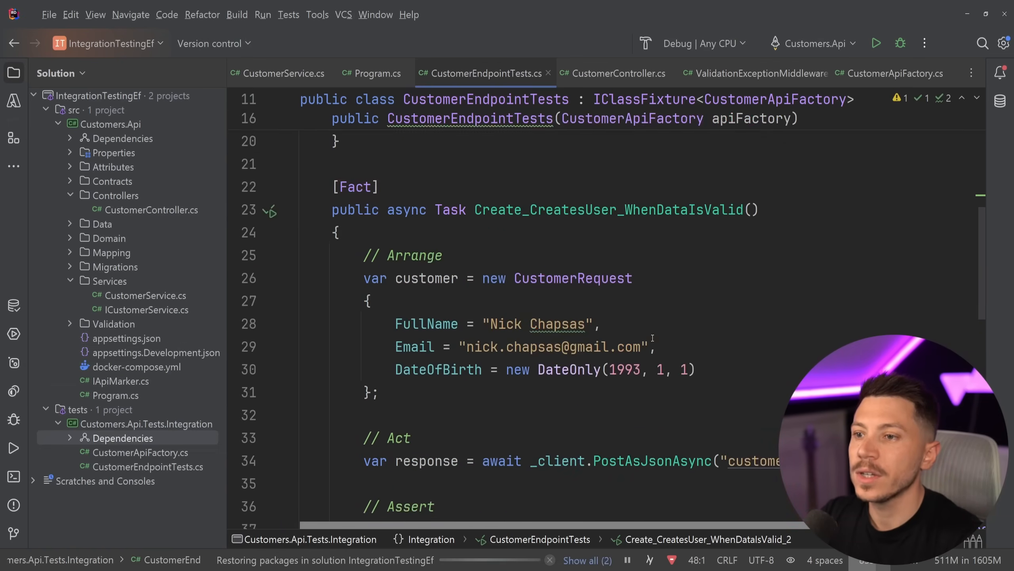
scroll(up, 3)
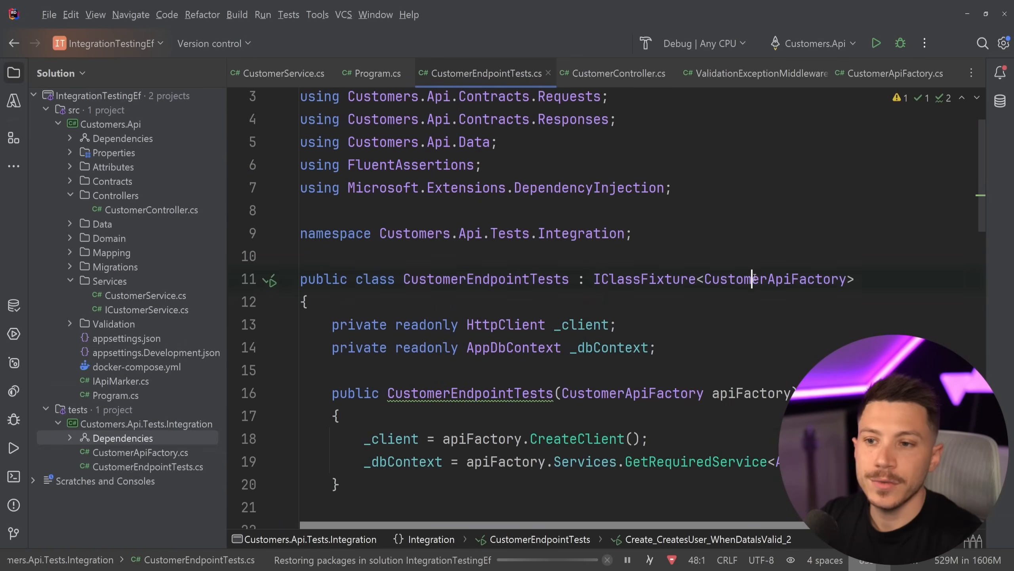
Add IAsyncLifetime to CustomerApiFactory, generate InitializeAsync and a 'new' DisposeAsync.
click(889, 72)
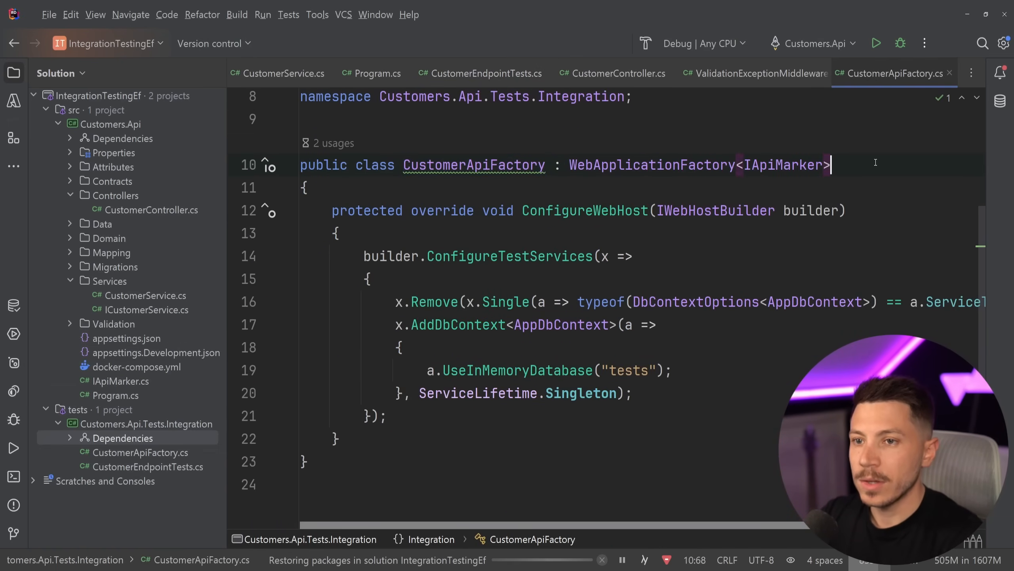
text(, IAsyncLifetime)
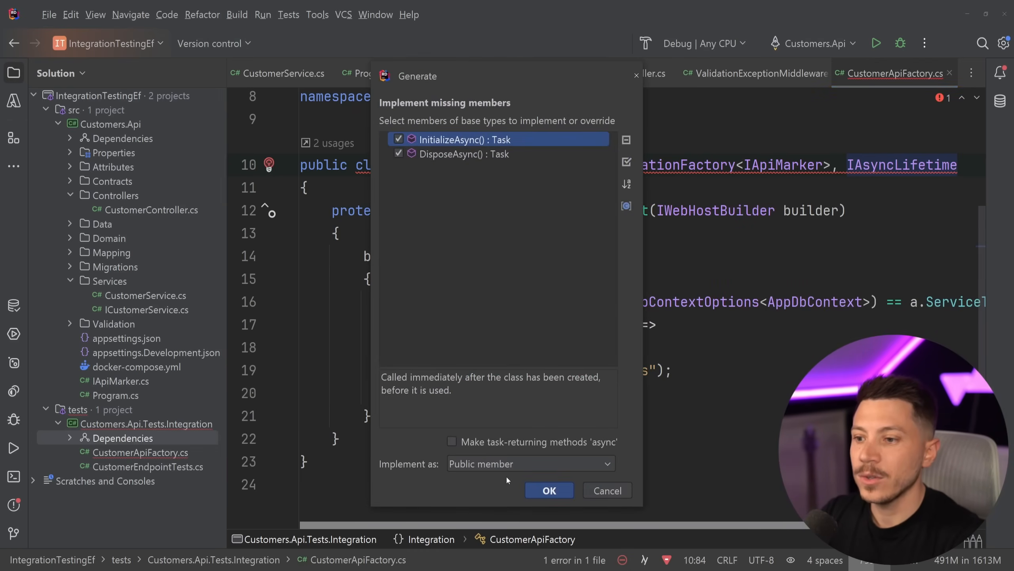
click(548, 490)
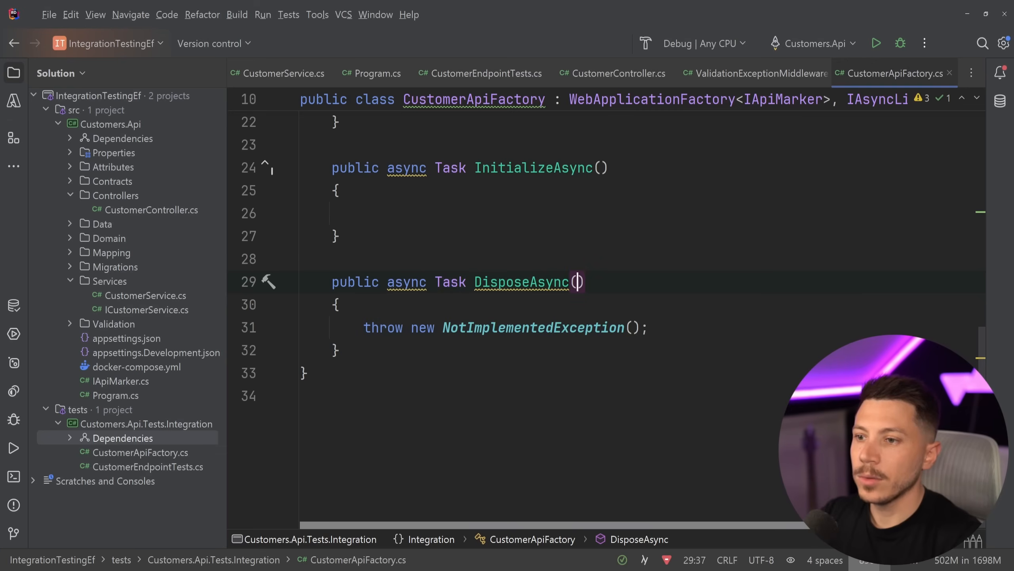
text(new)
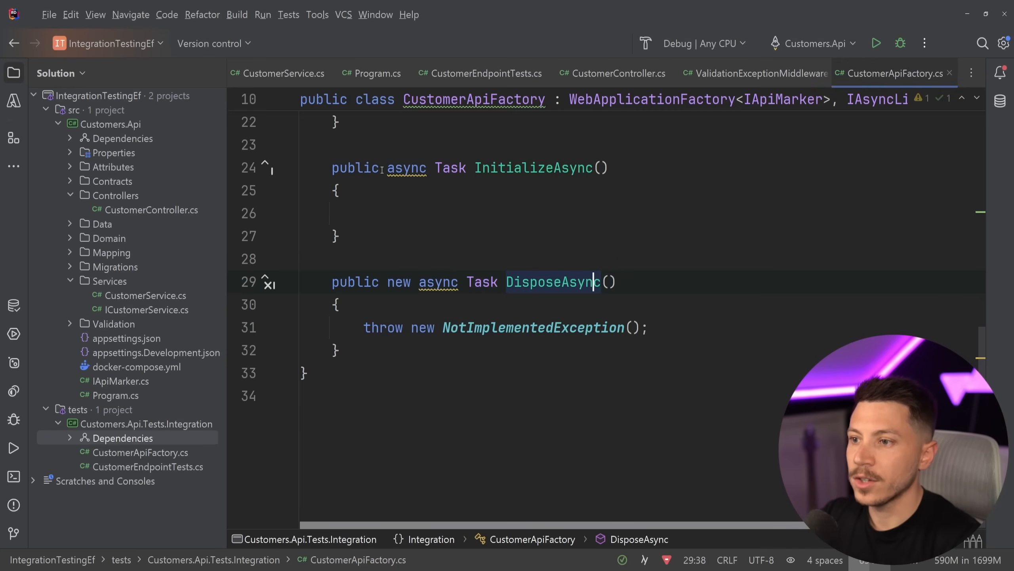
click(364, 213)
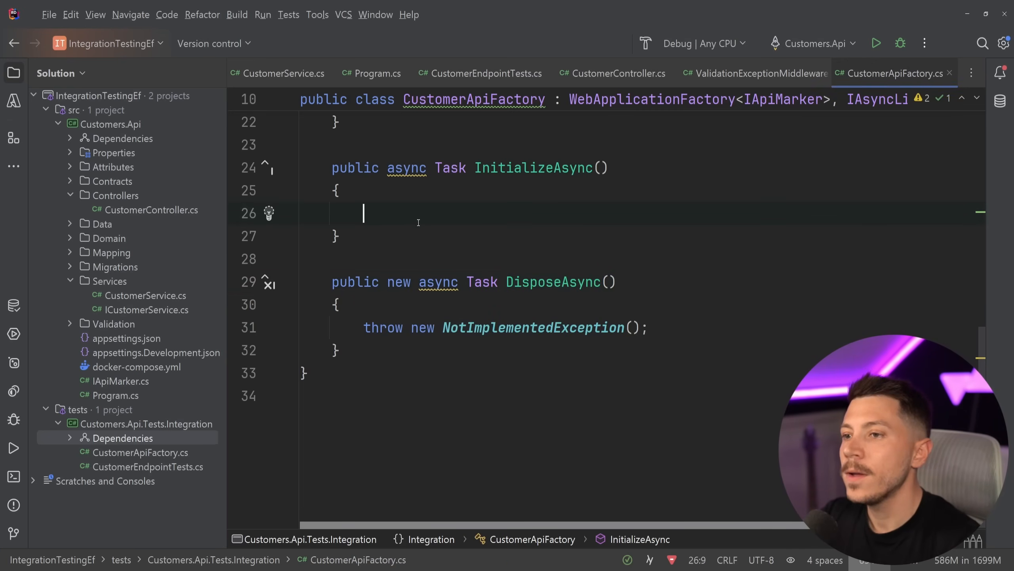
scroll(up, 3)
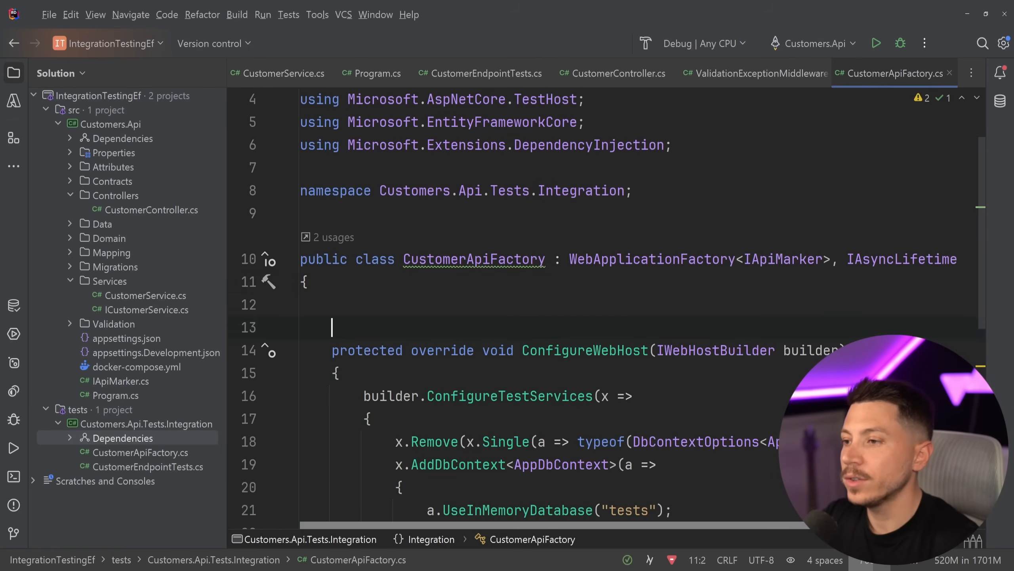
Declare private readonly PostgreSqlContainer _databaseContainer = new PostgreSqlBuilder().
text(private readonly)
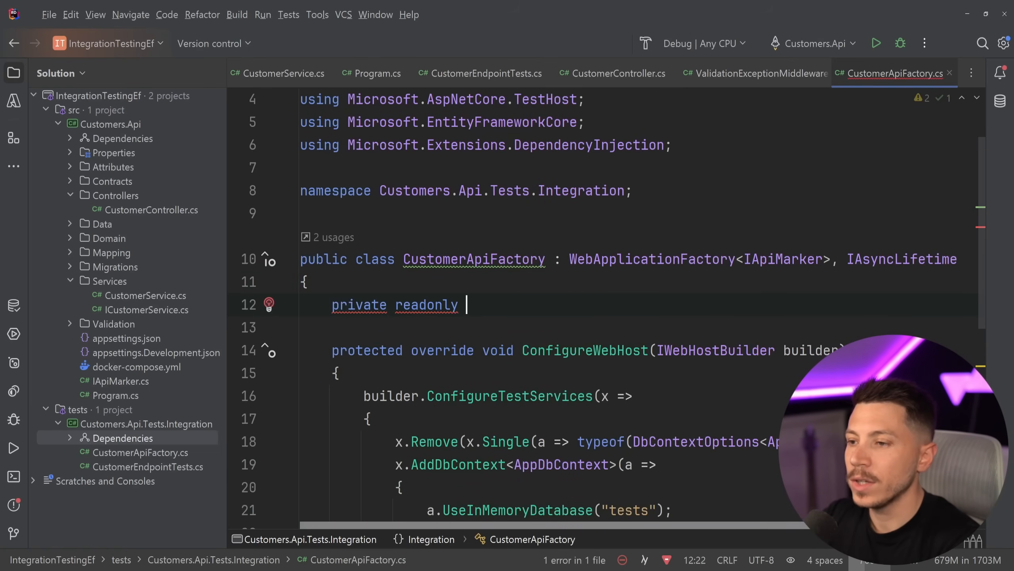
text(PostgresqlContainer _)
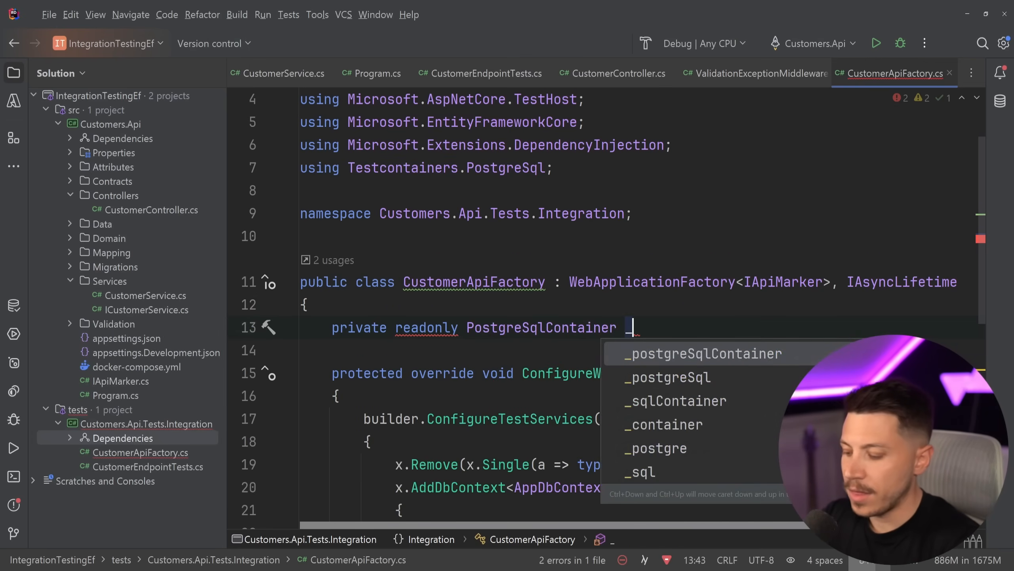
text(database)
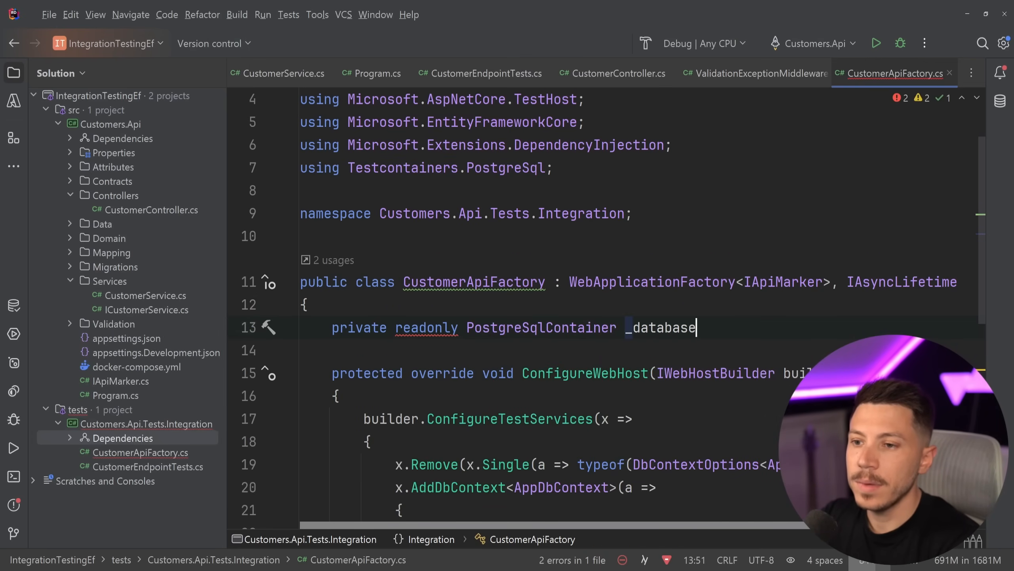
text(Container = new PostgreSqlBuilder())
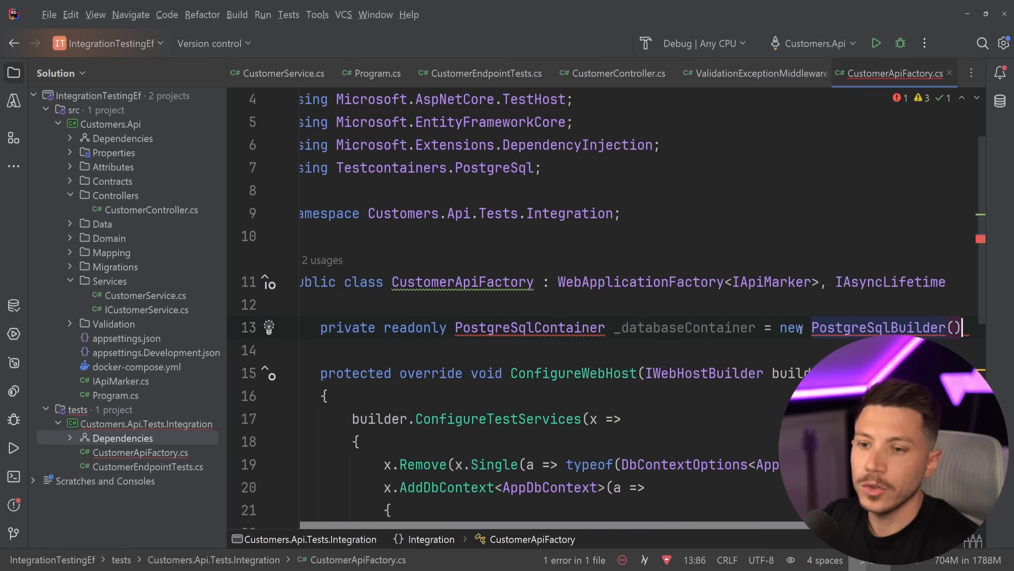
text(.)
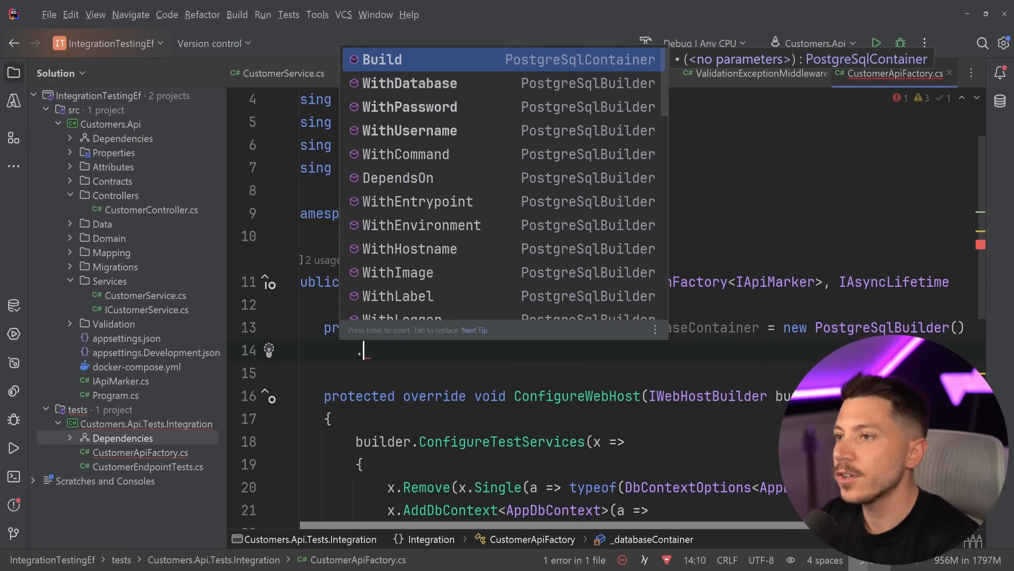
click(409, 130)
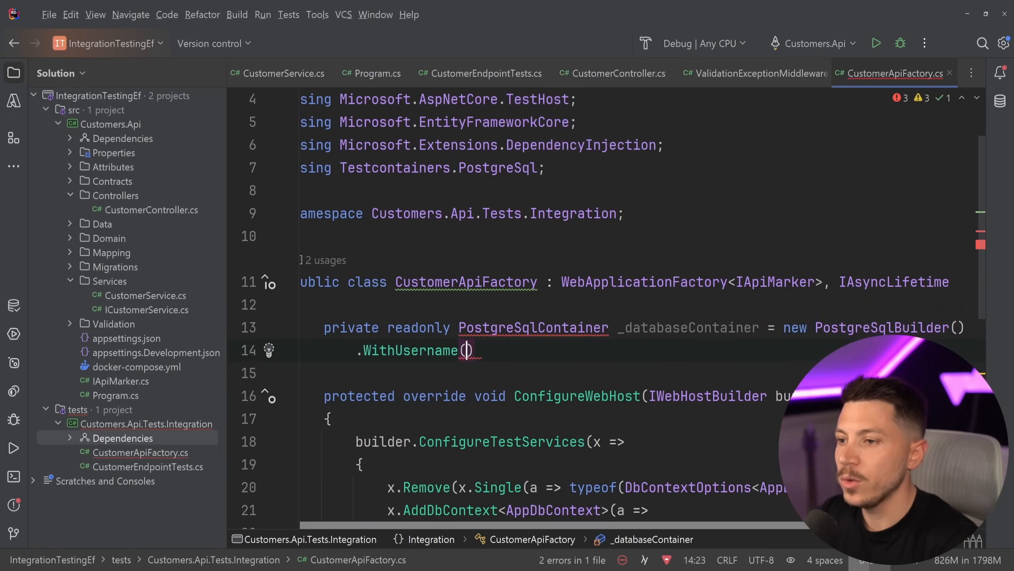
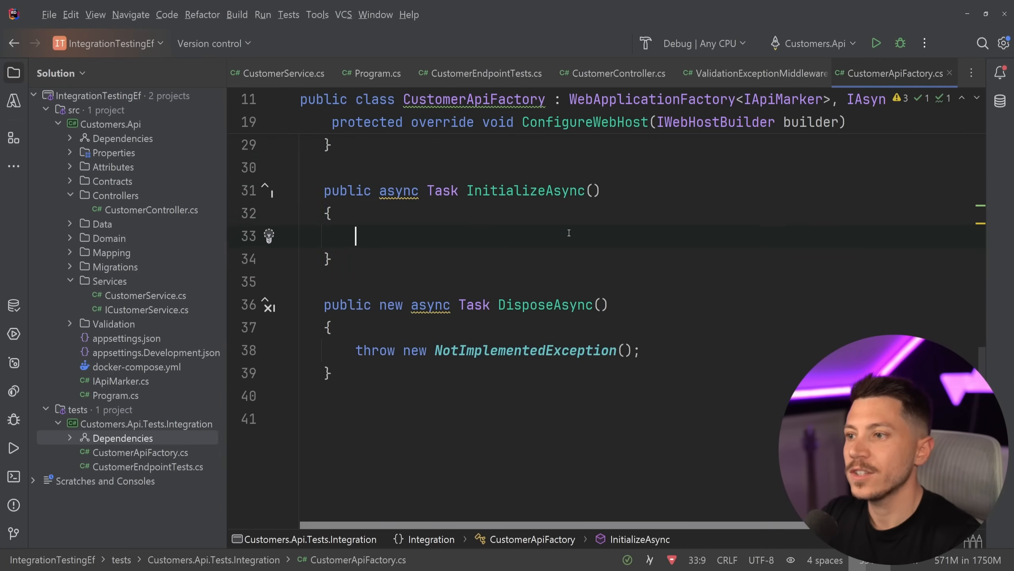
Await _databaseContainer.StartAsync() in InitializeAsync and StopAsync() in DisposeAsync.
text(await _databaseContainer.StartAsync();)
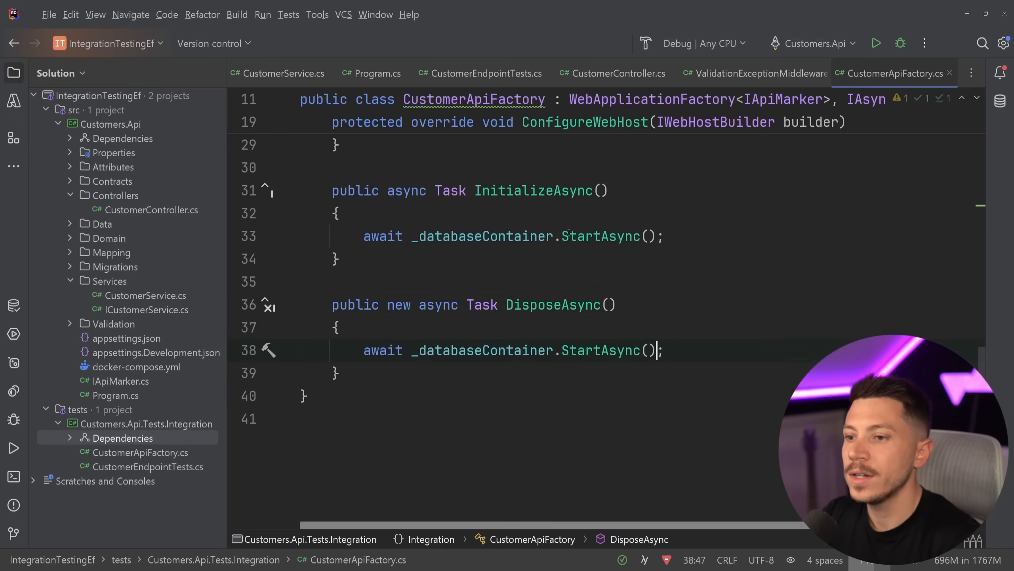
text(stop)
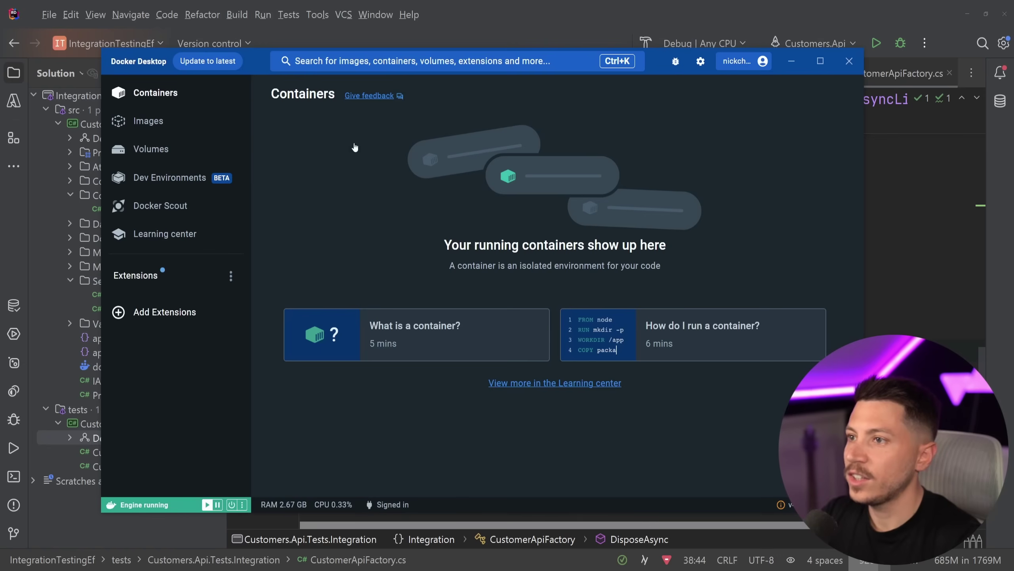
mouse_move(926, 283)
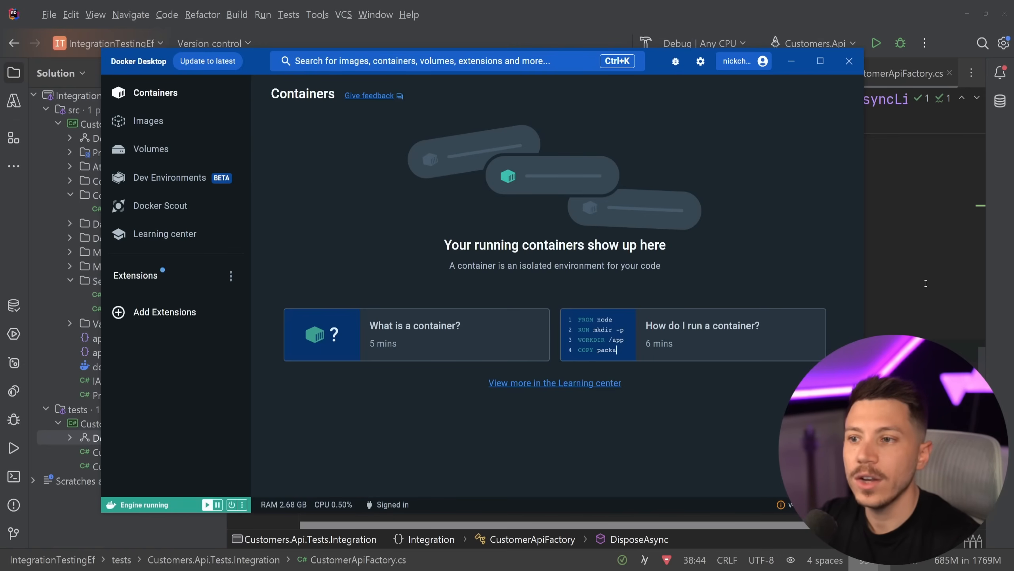
click(849, 61)
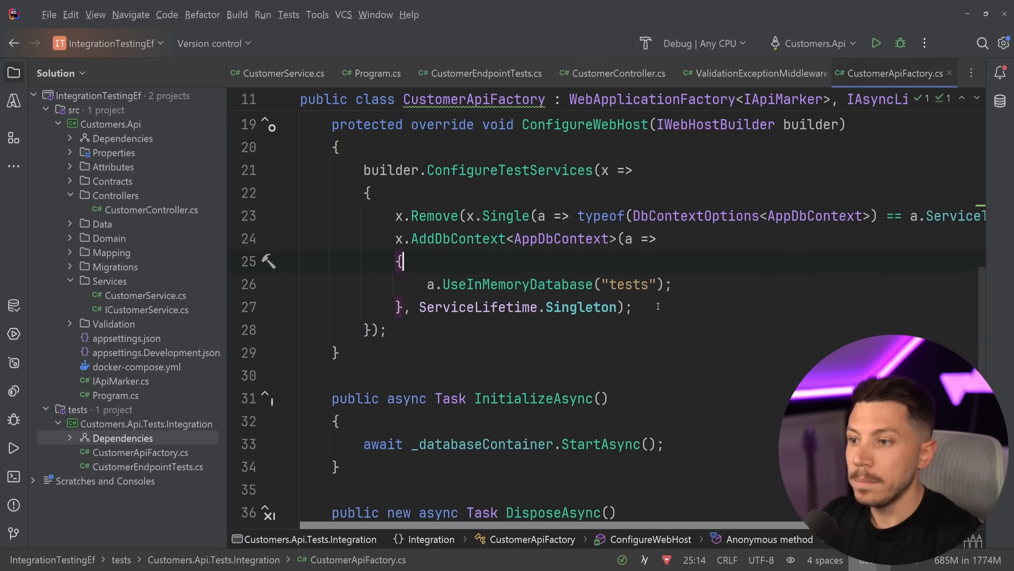
Register AppDbContext with UseNpgsql(_databaseContainer.GetConnectionString()) in ConfigureTestServices.
text(a.UseNpgsql()
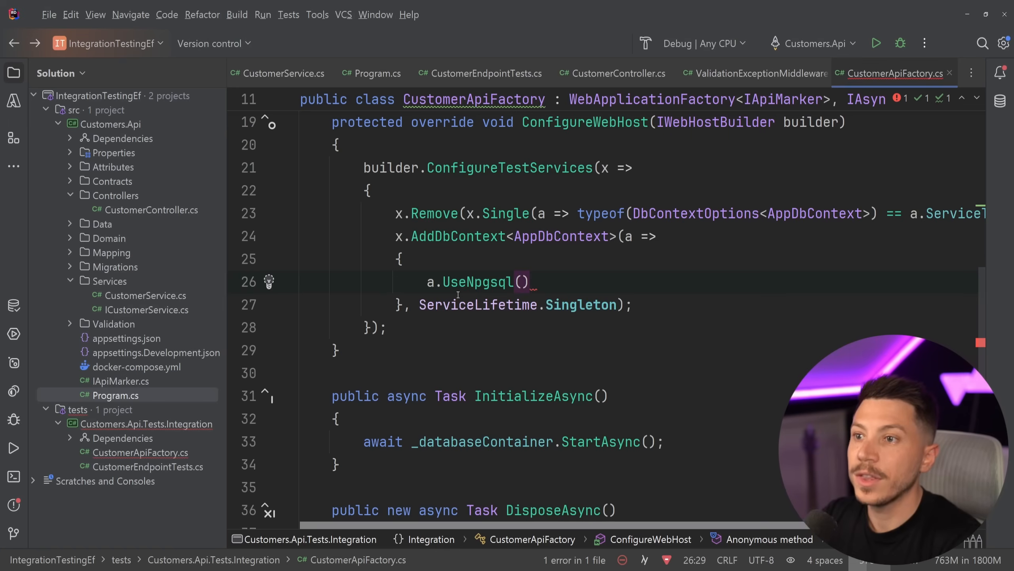
text(_databaseContainer.Co)
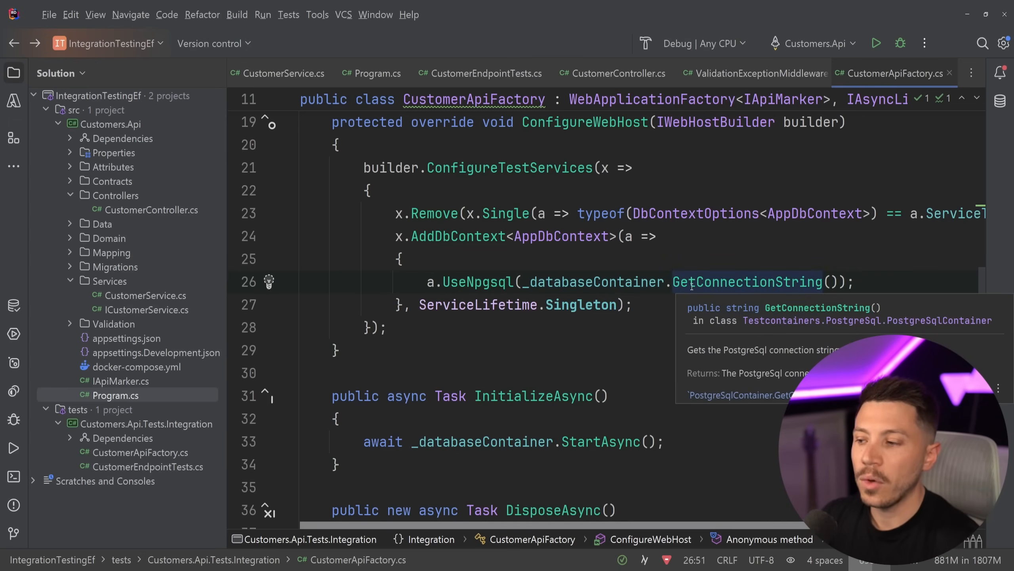
click(478, 73)
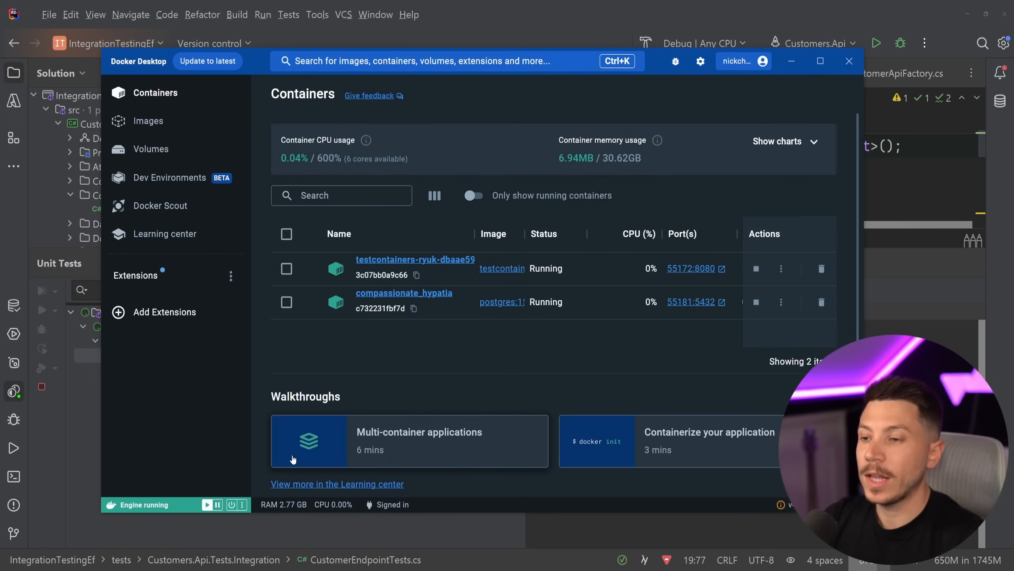
Run the CustomerEndpointTests and confirm both pass against the Postgres container.
click(849, 61)
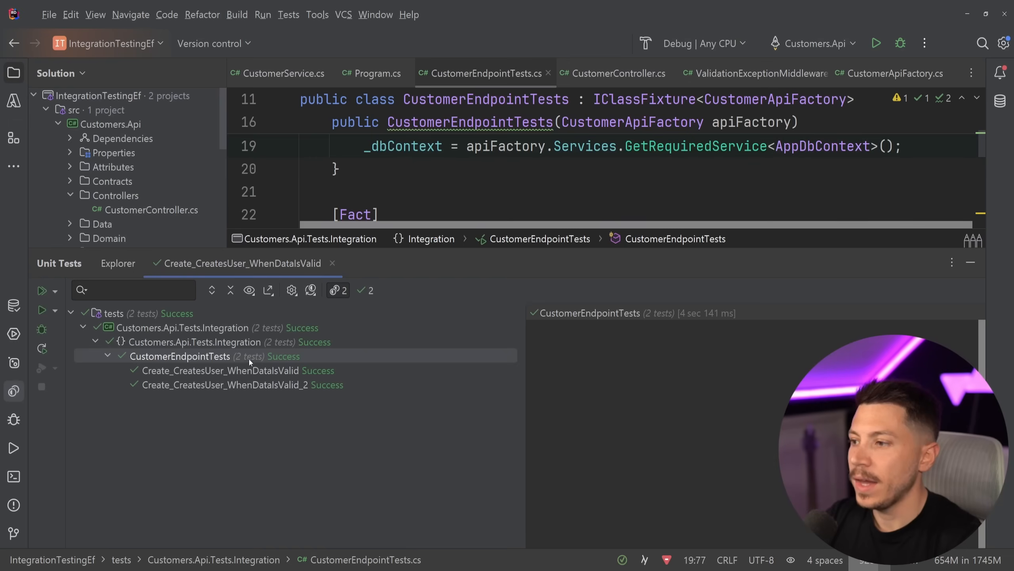
mouse_move(237, 375)
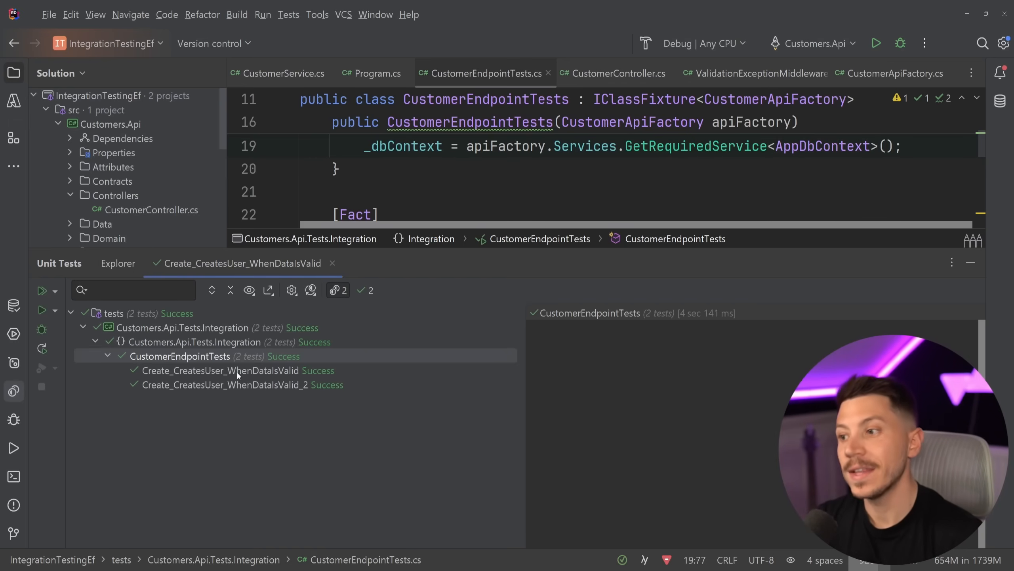